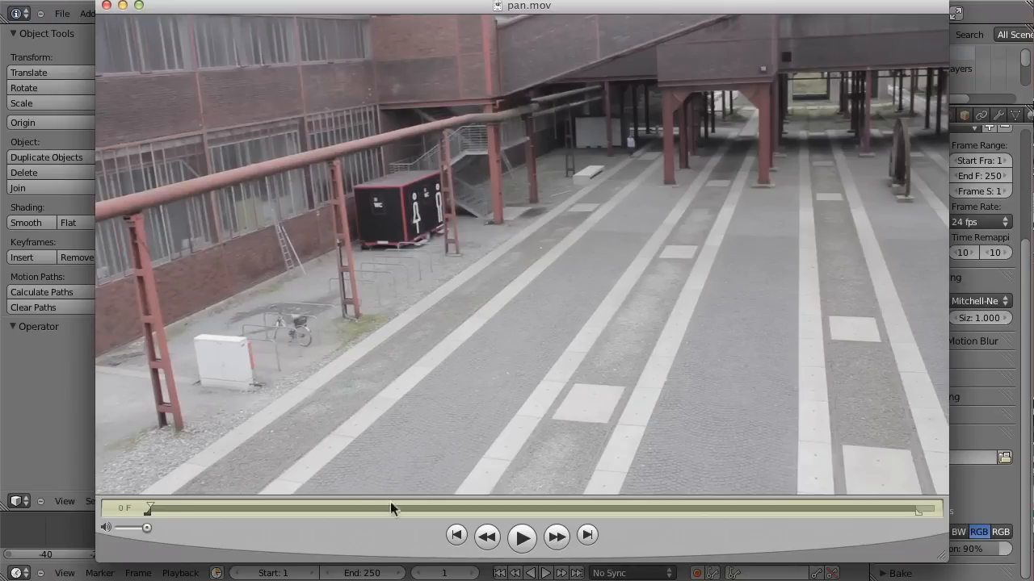
Scrub back and forth through pan.mov in QuickTime Player
{"action": "left_click_drag", "start_coordinate": [392, 508], "coordinate": [269, 509]}
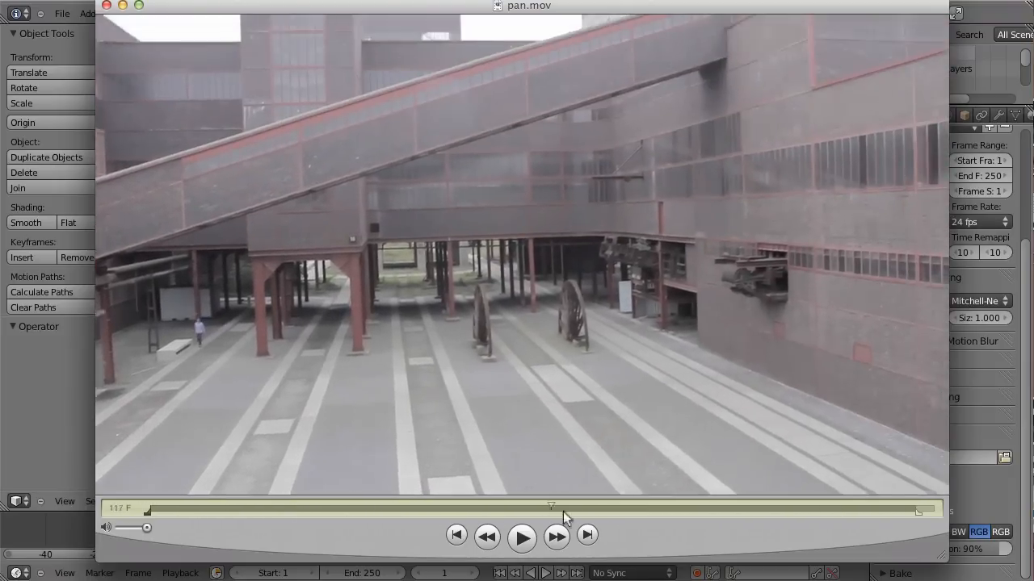
{"action": "left_click_drag", "start_coordinate": [554, 509], "coordinate": [884, 510]}
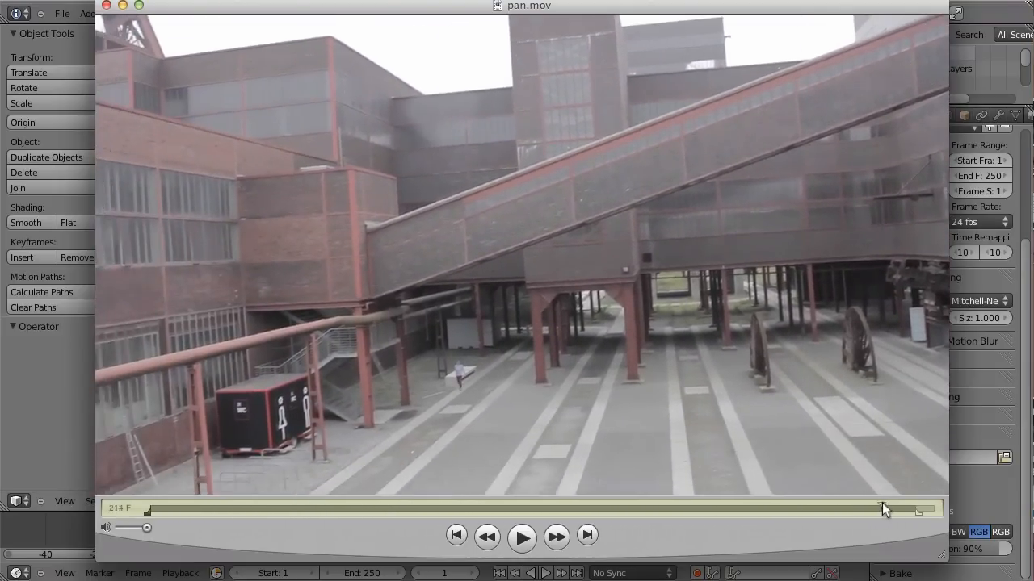
{"action": "left_click_drag", "start_coordinate": [884, 509], "coordinate": [513, 509]}
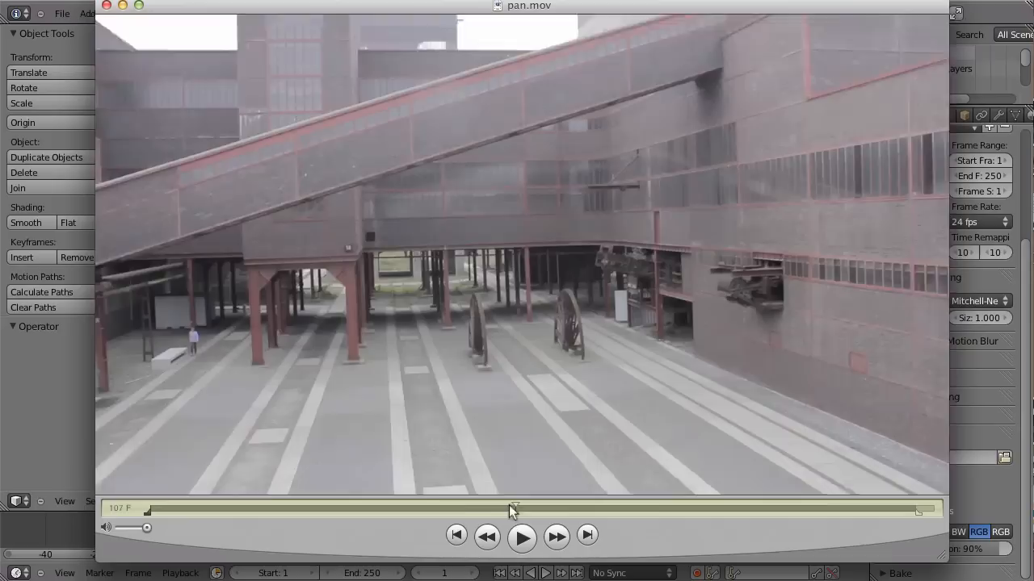
{"action": "left_click_drag", "start_coordinate": [512, 510], "coordinate": [188, 510]}
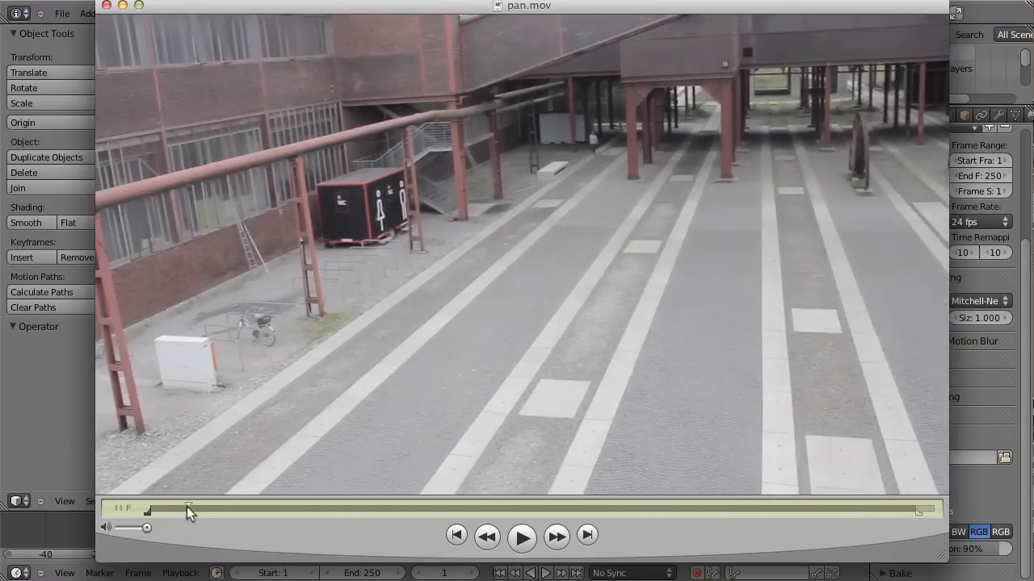
{"action": "left_click_drag", "start_coordinate": [188, 510], "coordinate": [628, 510]}
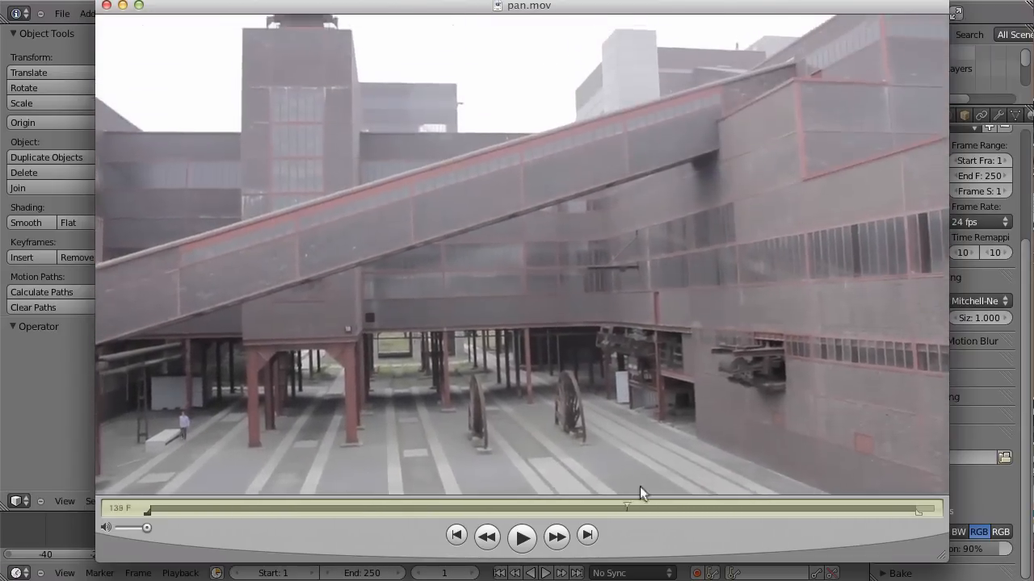
{"action": "left_click_drag", "start_coordinate": [628, 508], "coordinate": [840, 500]}
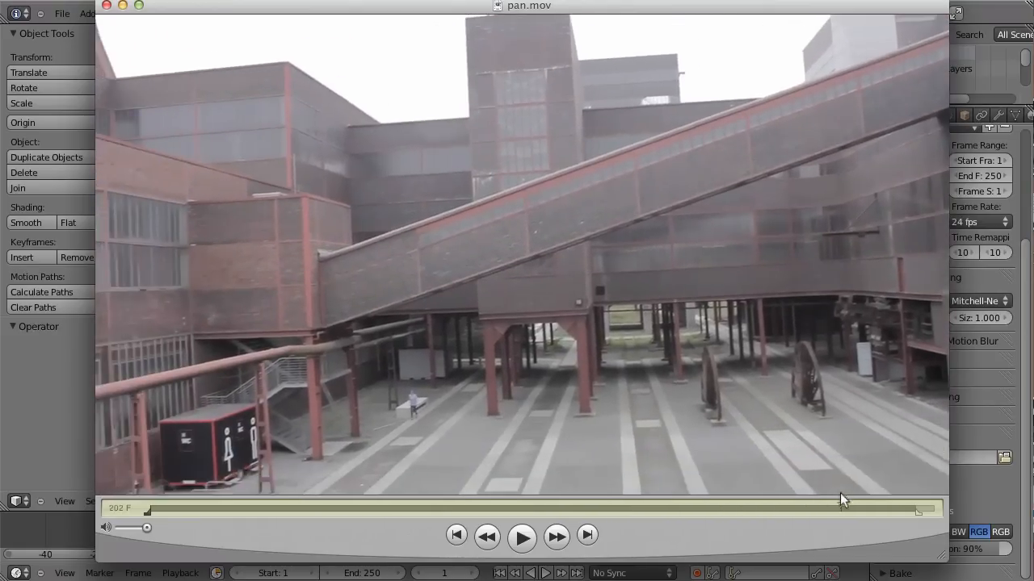
{"action": "left_click", "coordinate": [523, 537]}
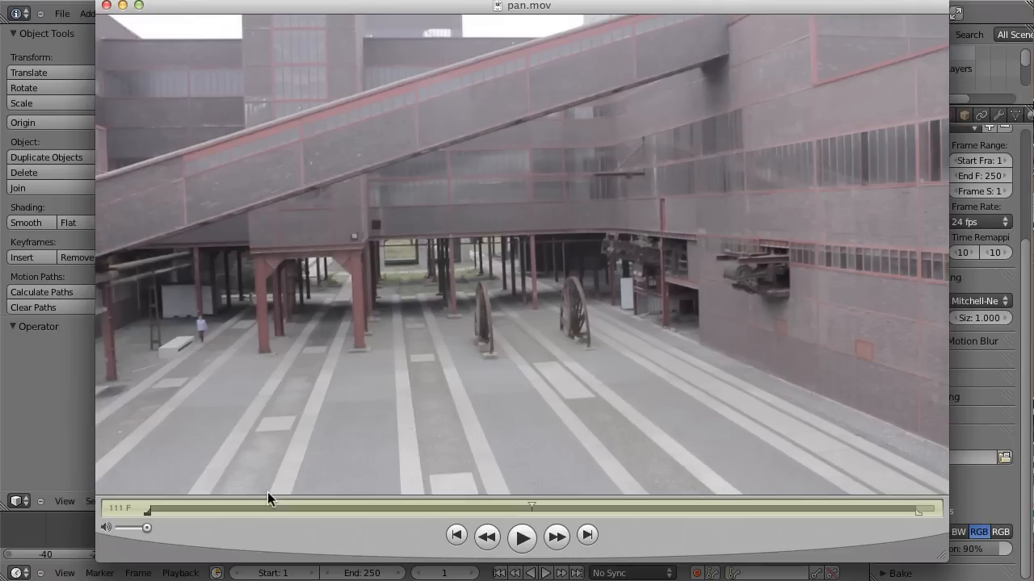
{"action": "mouse_move", "coordinate": [527, 226]}
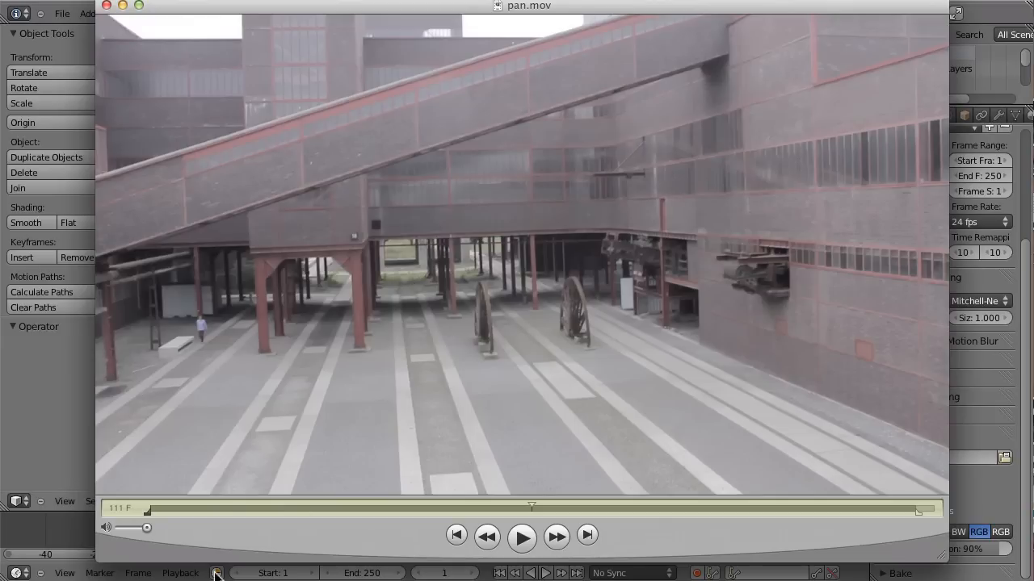
Skim pan.mov once more, then switch Blender's 3D View to the Movie Clip Editor
{"action": "left_click_drag", "start_coordinate": [531, 511], "coordinate": [170, 511]}
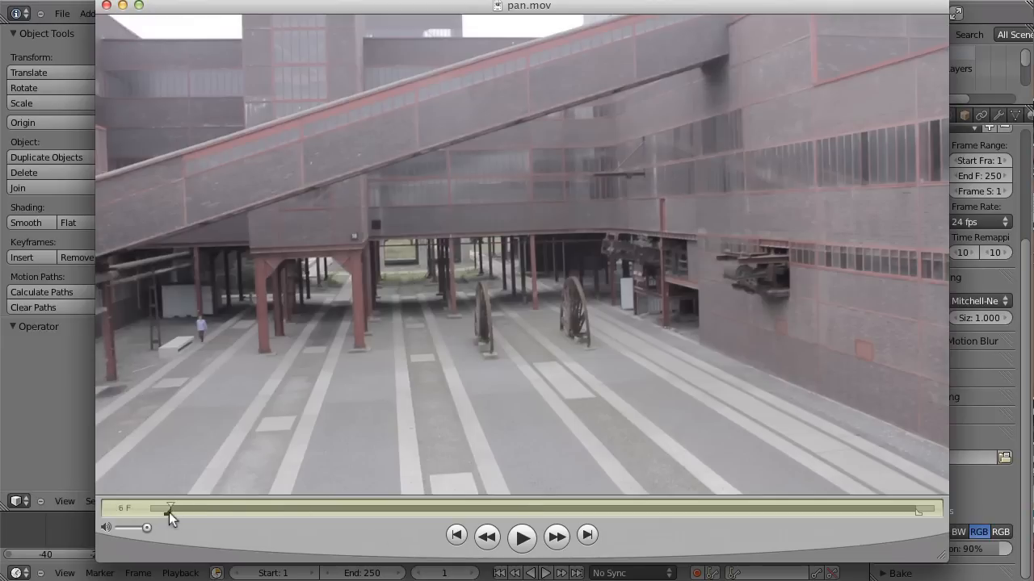
{"action": "left_click_drag", "start_coordinate": [171, 510], "coordinate": [709, 510]}
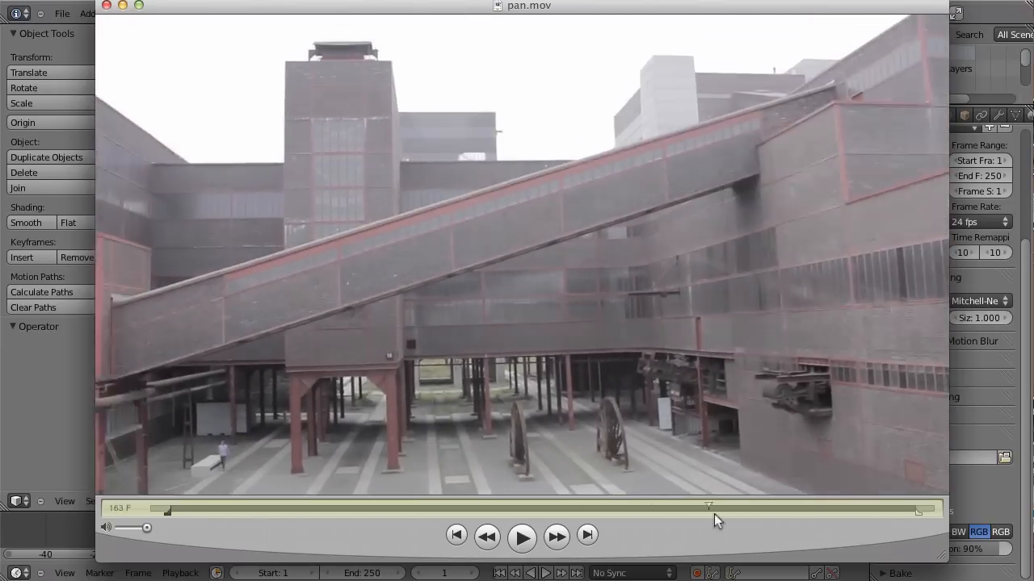
{"action": "left_click_drag", "start_coordinate": [709, 509], "coordinate": [907, 509]}
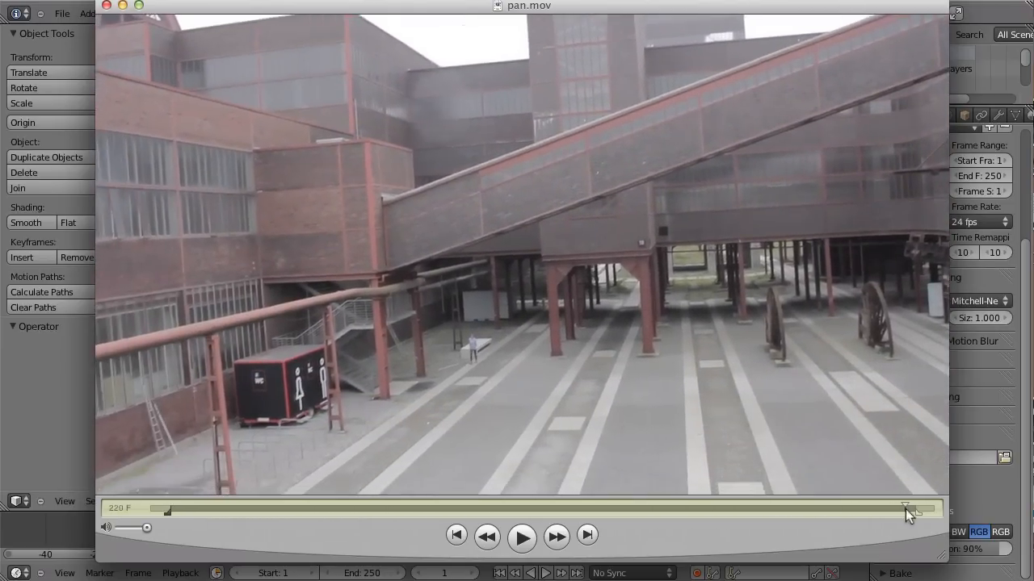
{"action": "left_click_drag", "start_coordinate": [904, 509], "coordinate": [917, 508]}
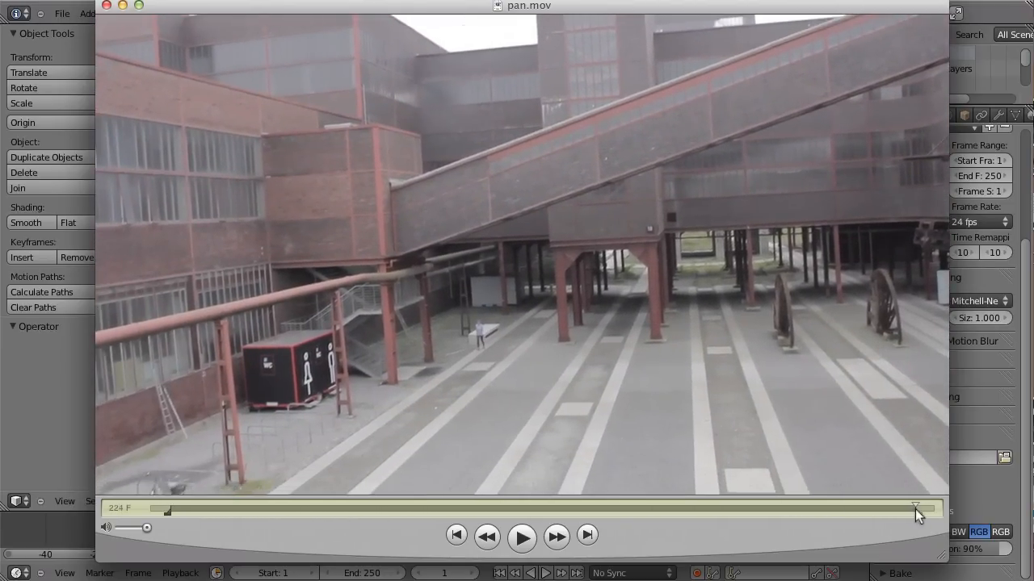
{"action": "left_click_drag", "start_coordinate": [916, 510], "coordinate": [170, 510]}
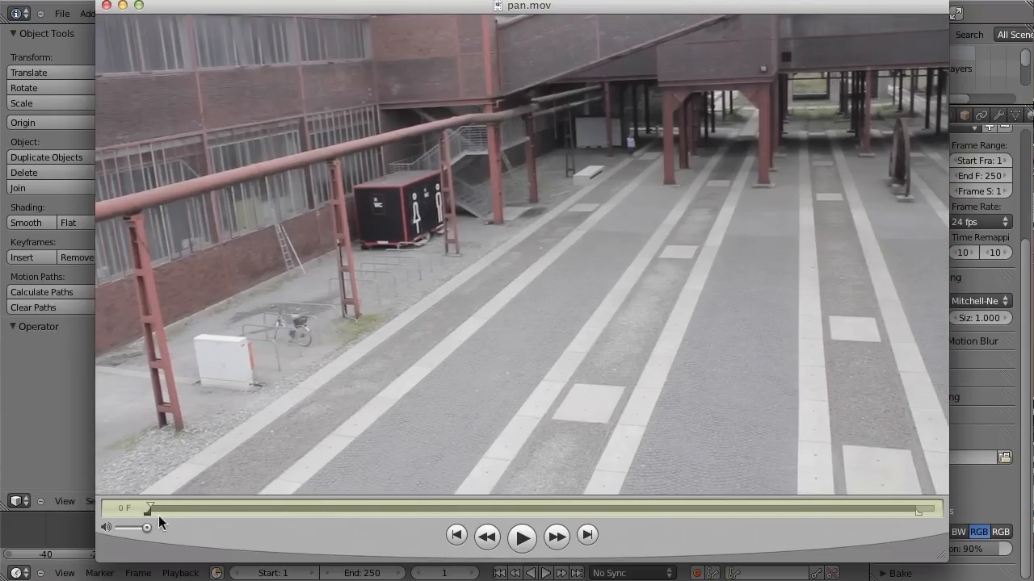
{"action": "left_click_drag", "start_coordinate": [150, 508], "coordinate": [908, 508]}
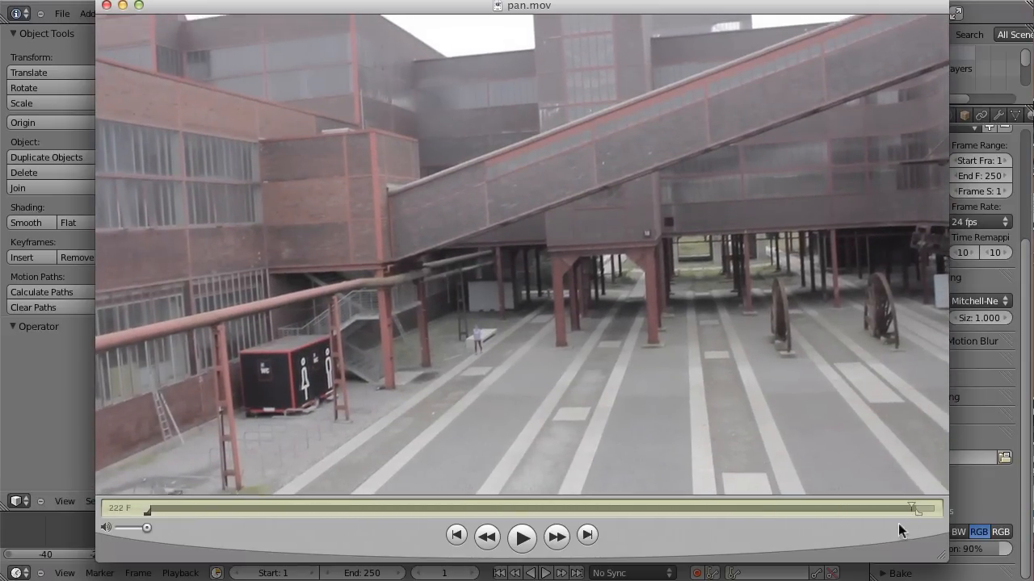
{"action": "mouse_move", "coordinate": [63, 427]}
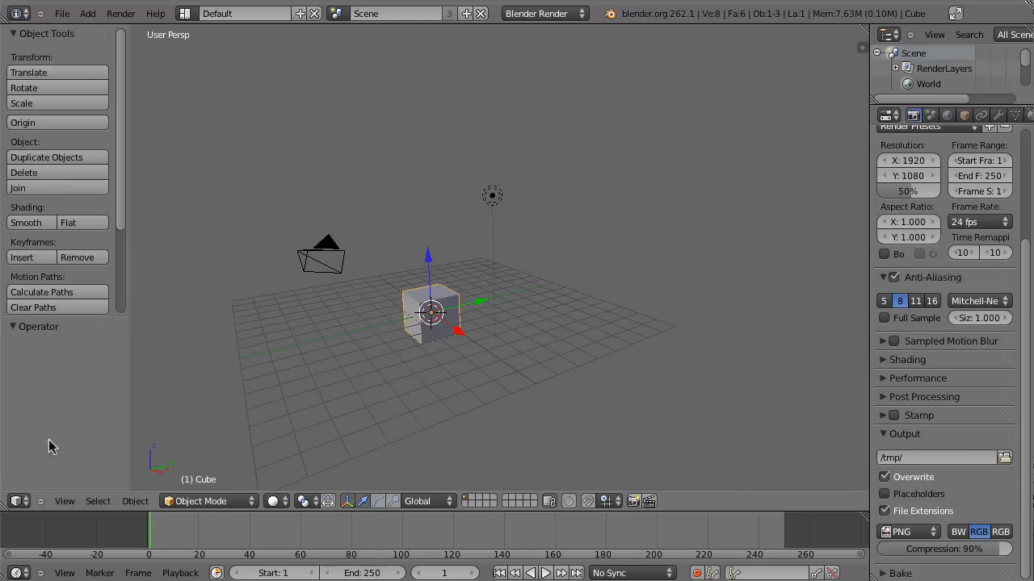
{"action": "left_click", "coordinate": [18, 501]}
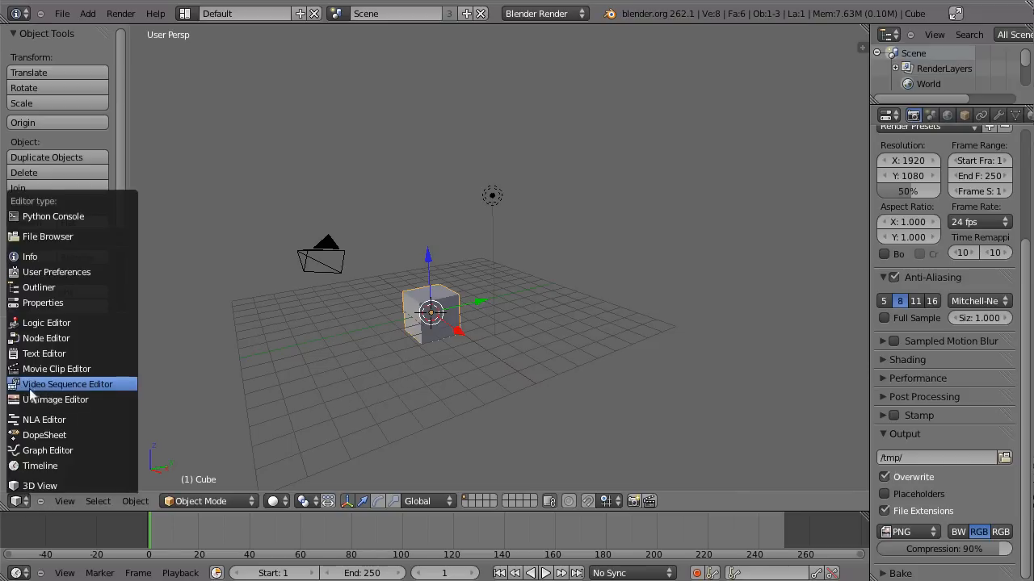
{"action": "left_click", "coordinate": [56, 369]}
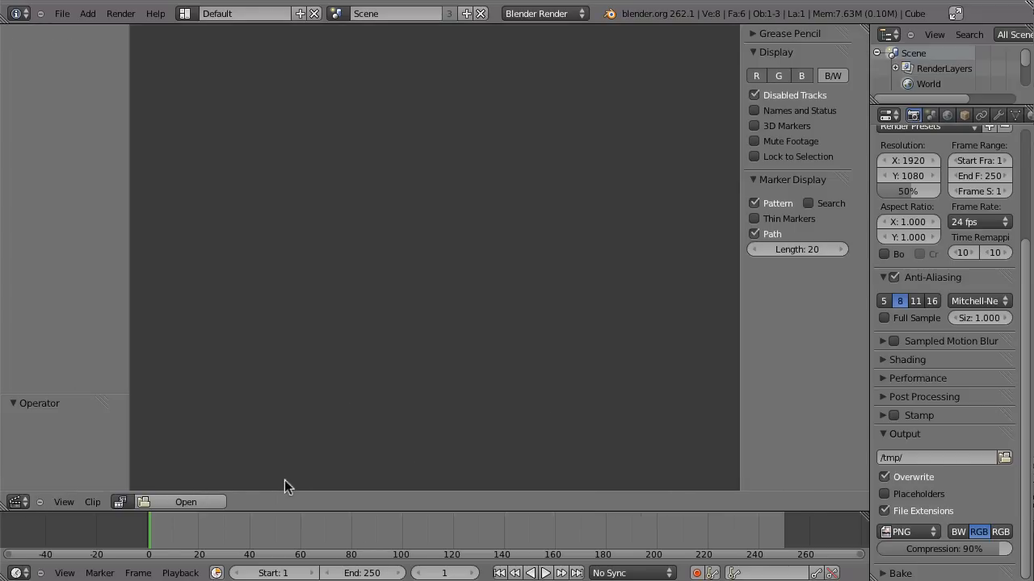
Open pan.mov from the Camera_Tracking/Pan folder as the clip
{"action": "left_click", "coordinate": [185, 501]}
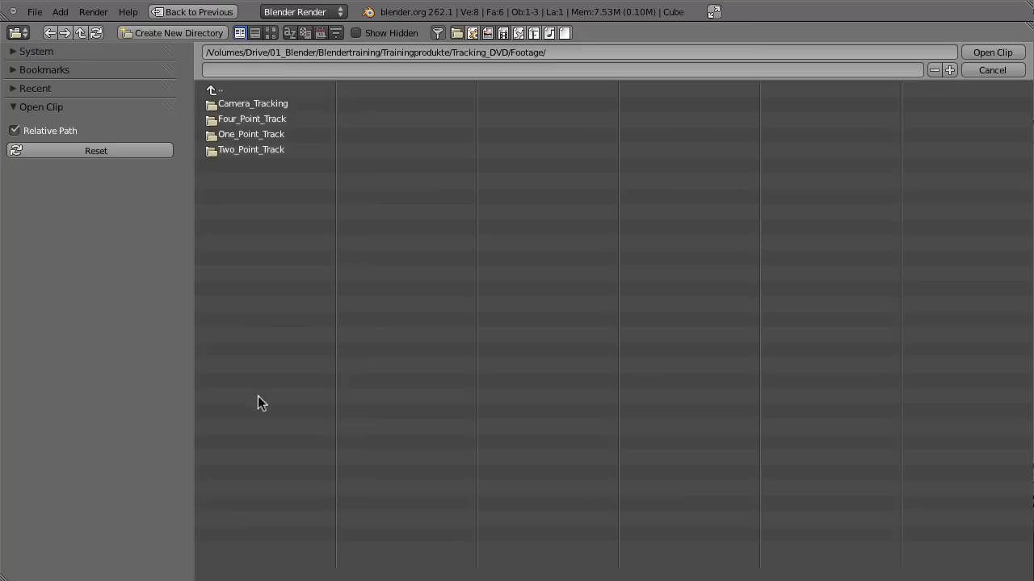
{"action": "double_click", "coordinate": [253, 102]}
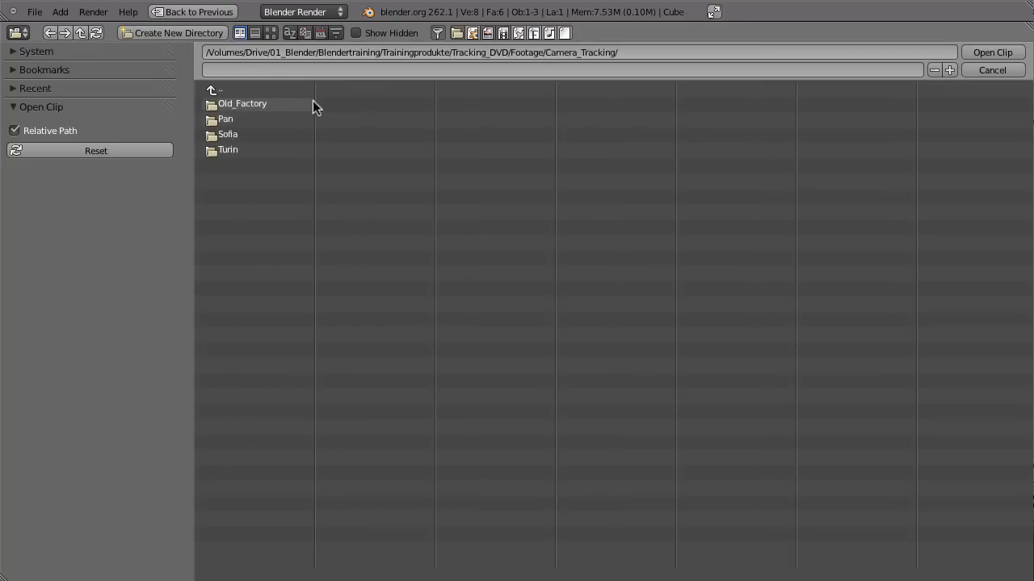
{"action": "double_click", "coordinate": [225, 119]}
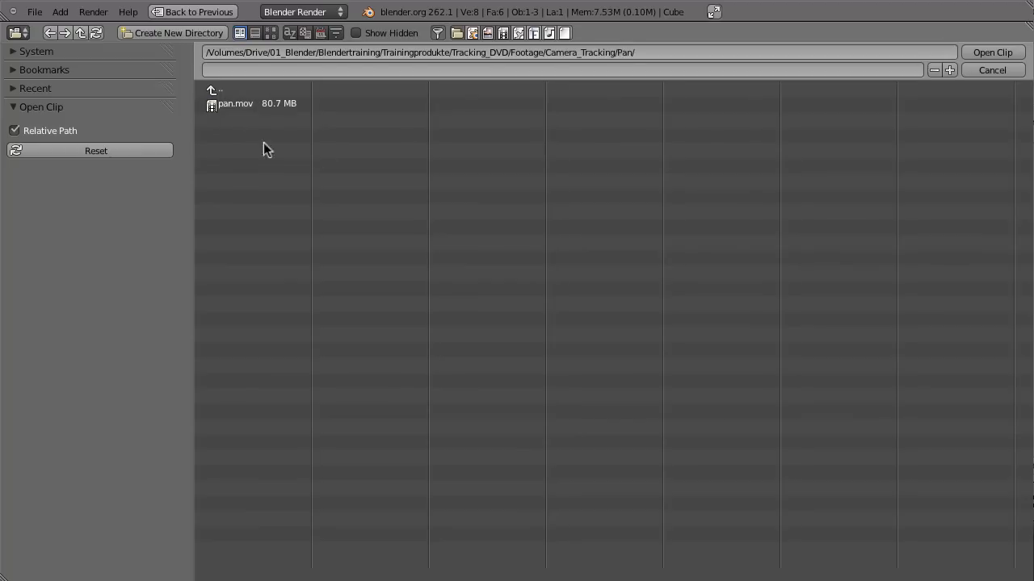
{"action": "left_click", "coordinate": [235, 103]}
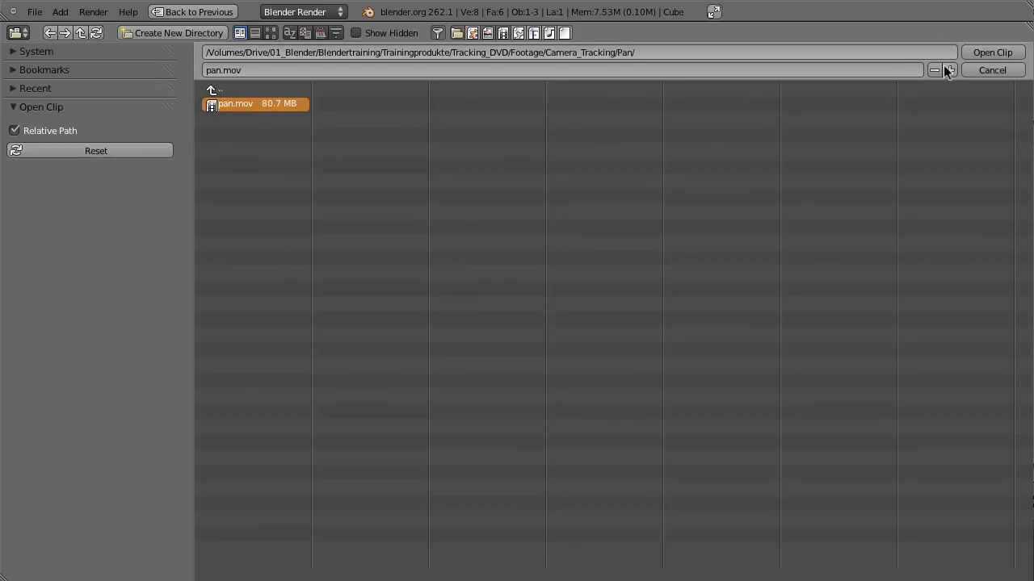
{"action": "left_click", "coordinate": [992, 51]}
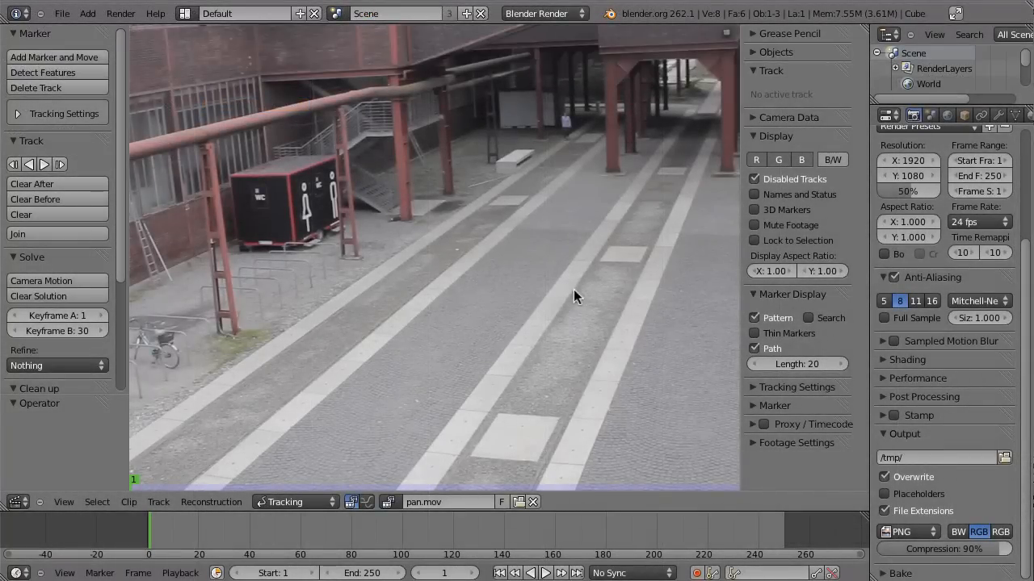
{"action": "mouse_move", "coordinate": [483, 345]}
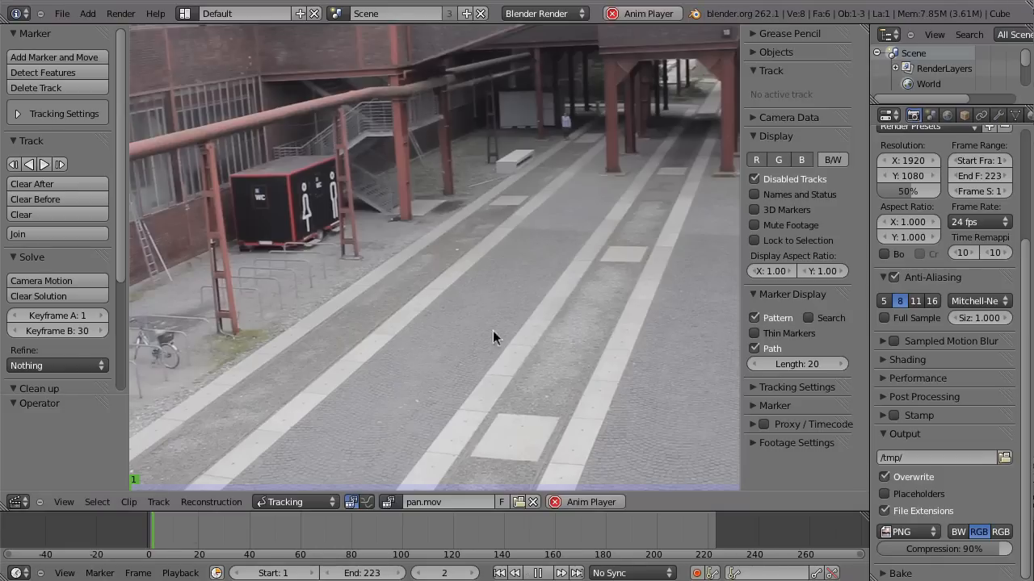
Match the scene frame range to the clip, ending at frame 223
{"action": "left_click", "coordinate": [540, 573]}
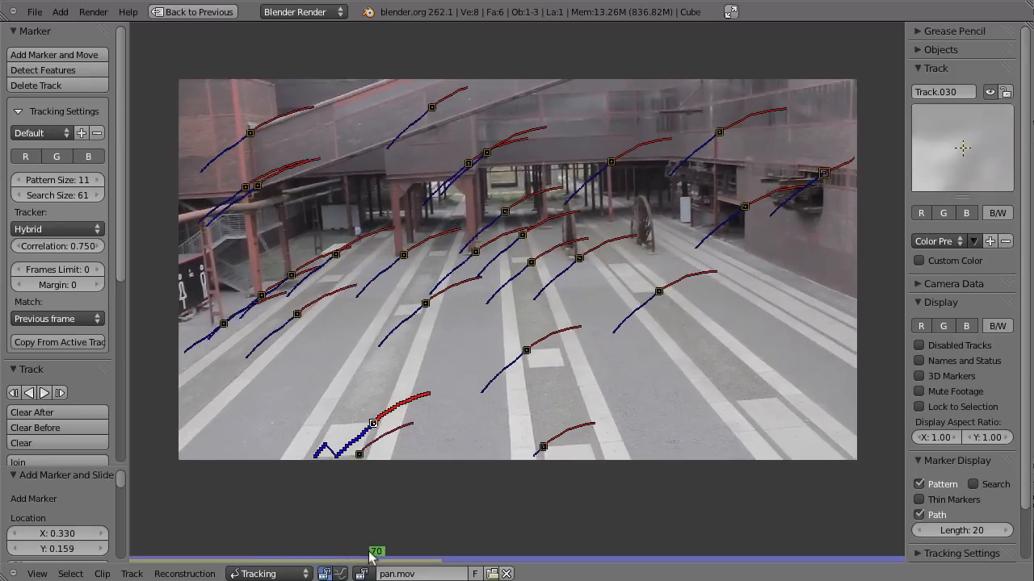
Scrub back a few frames to review the tracked markers and motion paths
{"action": "left_click_drag", "start_coordinate": [373, 551], "coordinate": [362, 551]}
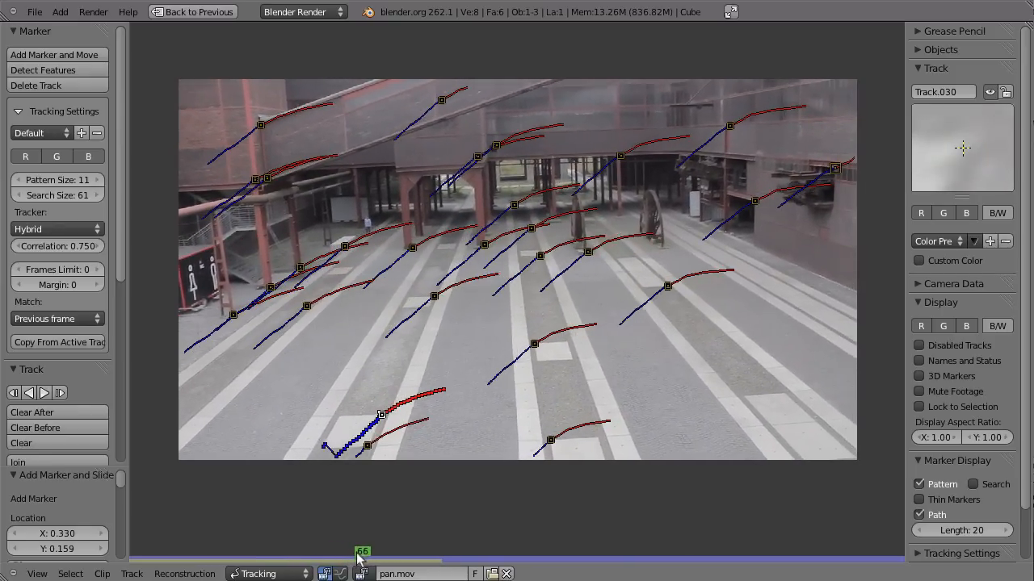
Apply the Canon 550D camera preset and set the focal length to 20 mm
{"action": "left_click_drag", "start_coordinate": [362, 551], "coordinate": [426, 551]}
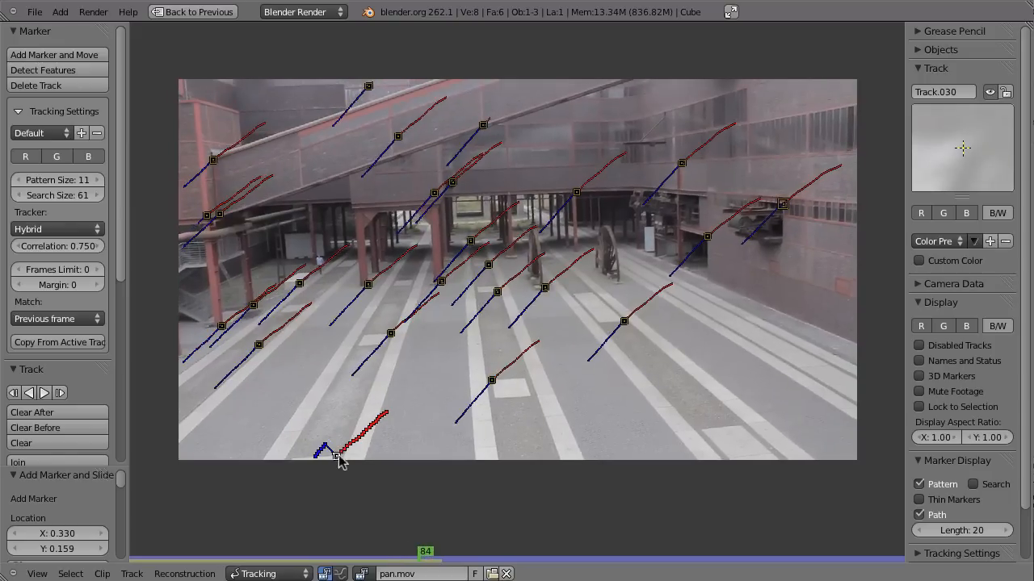
{"action": "mouse_move", "coordinate": [450, 440]}
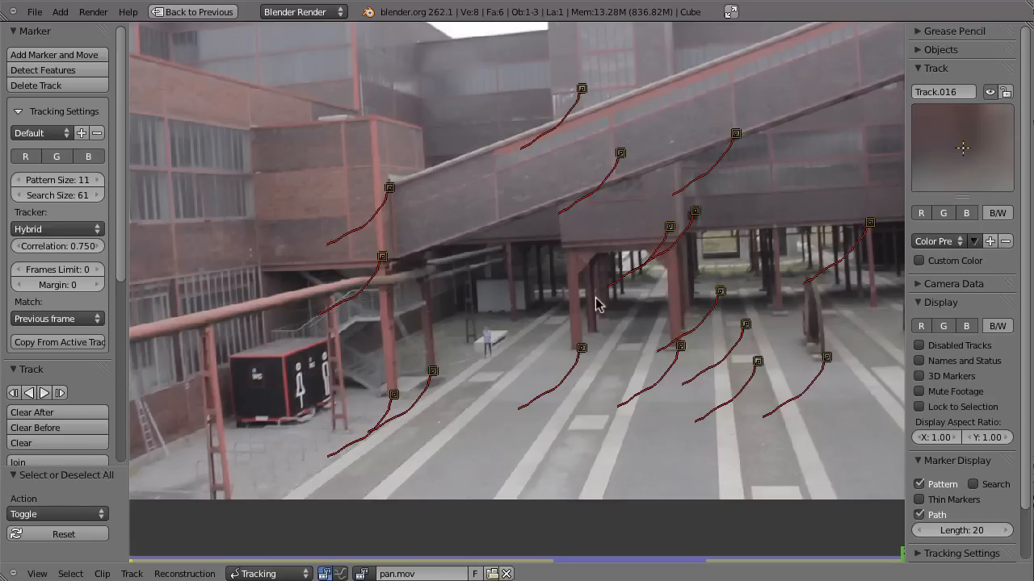
{"action": "left_click", "coordinate": [931, 284]}
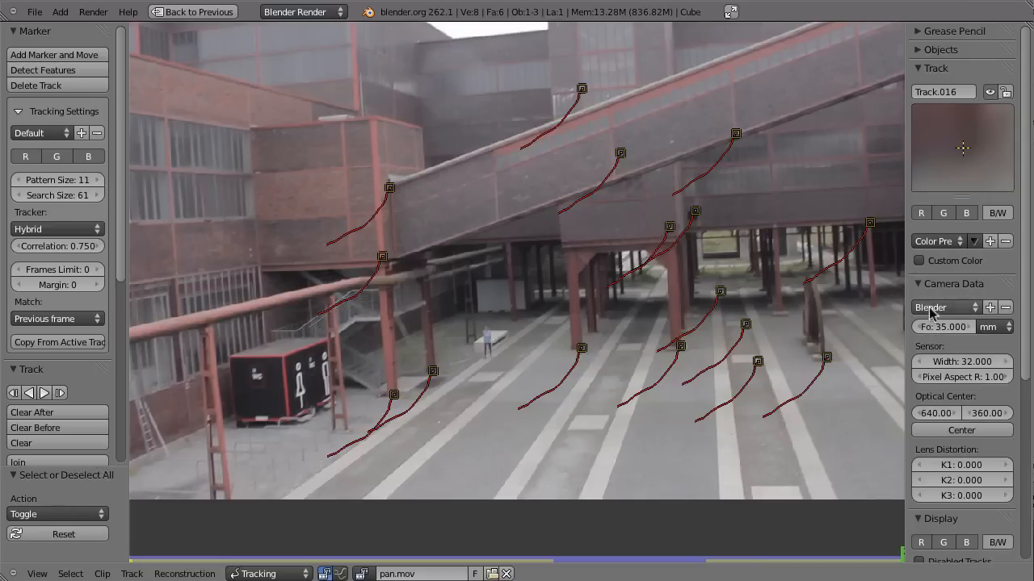
{"action": "left_click", "coordinate": [945, 307]}
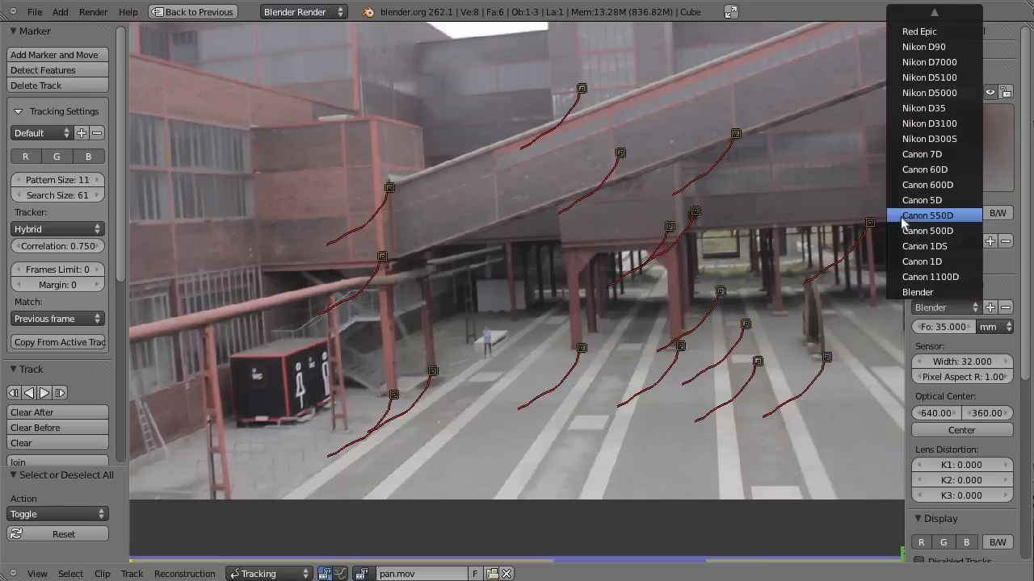
{"action": "left_click", "coordinate": [926, 215]}
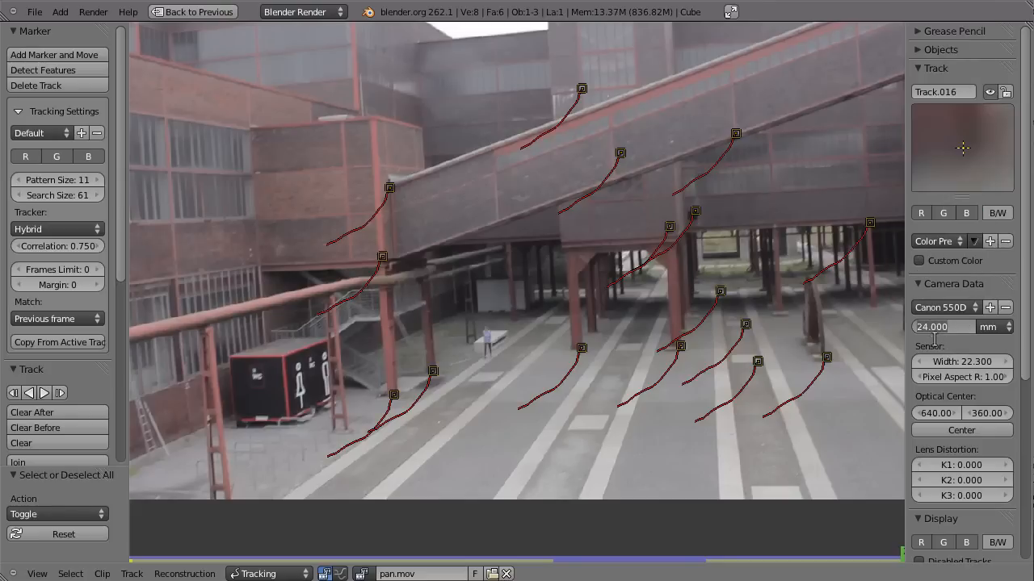
{"action": "left_click", "coordinate": [956, 327]}
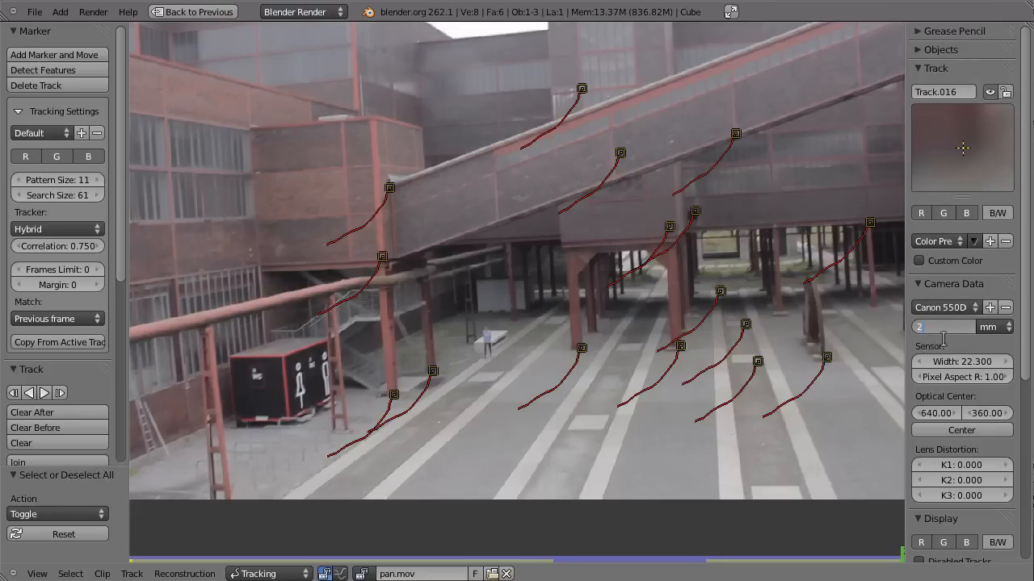
{"action": "type", "text": "20.000"}
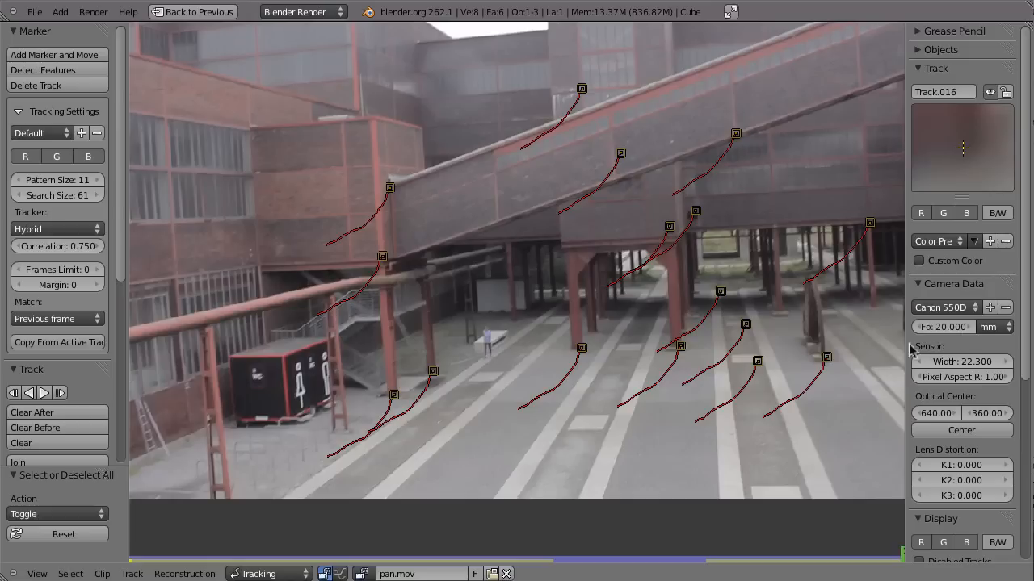
{"action": "mouse_move", "coordinate": [533, 432]}
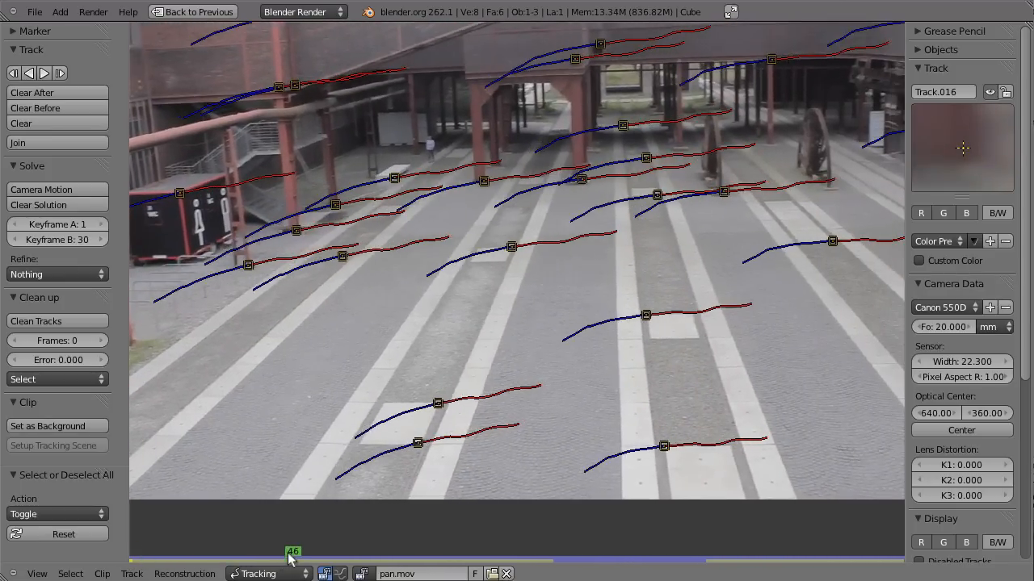
Set solve Keyframe A to 20 and Keyframe B to 80, then solve Camera Motion
{"action": "left_click_drag", "start_coordinate": [292, 551], "coordinate": [250, 552]}
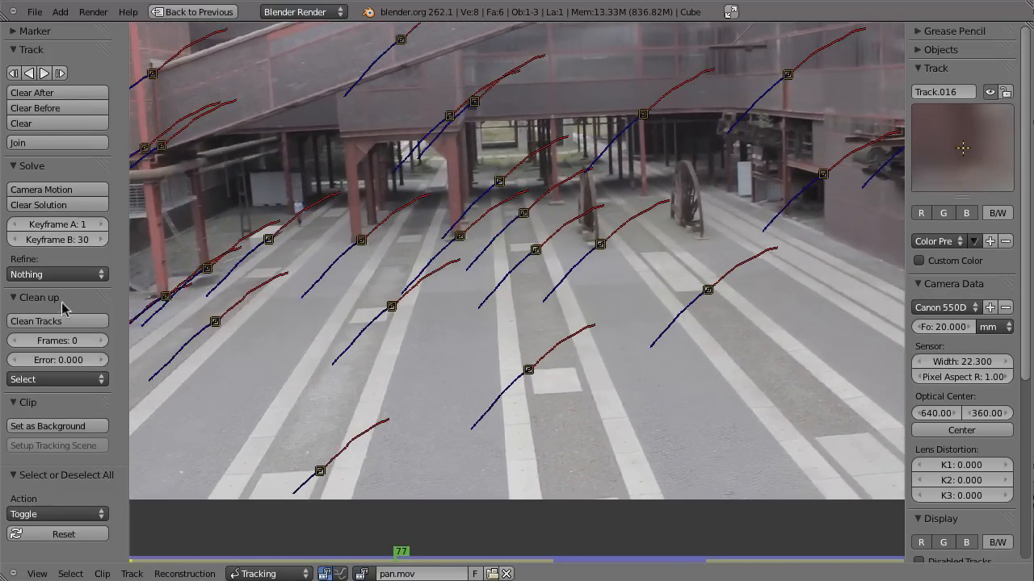
{"action": "left_click", "coordinate": [57, 224]}
{"action": "type", "text": "20"}
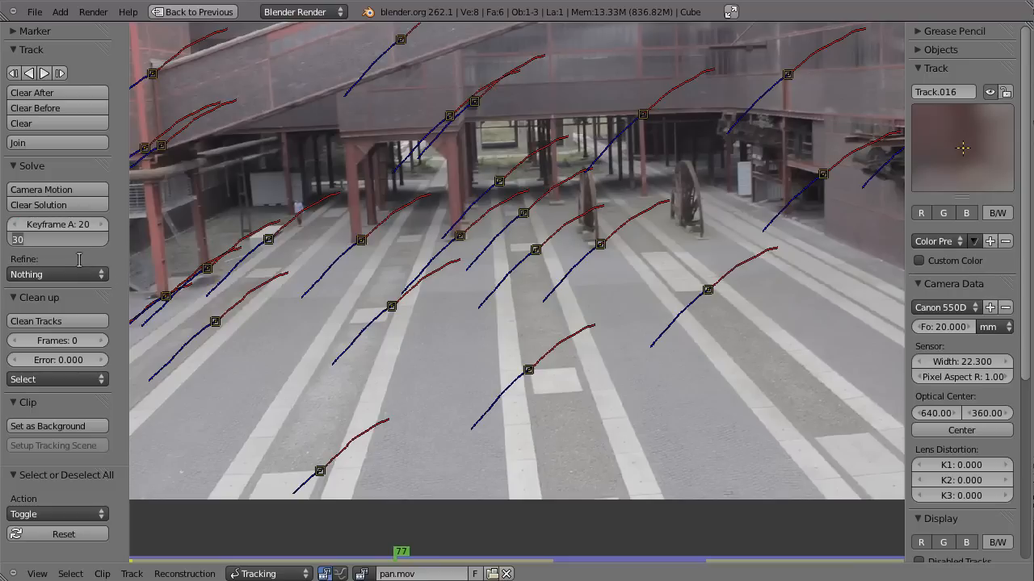
{"action": "type", "text": "86"}
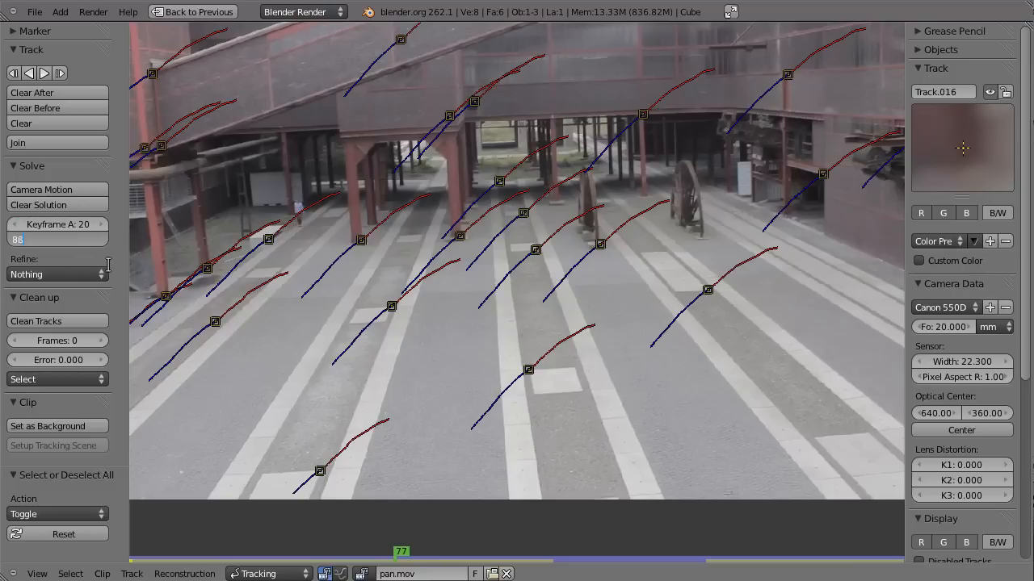
{"action": "left_click", "coordinate": [57, 239]}
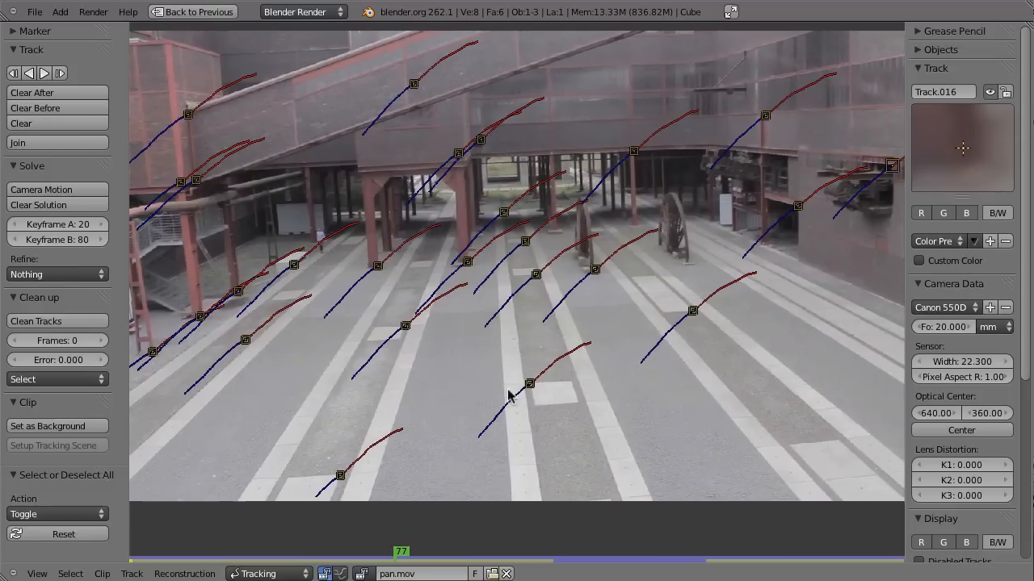
{"action": "left_click", "coordinate": [52, 189]}
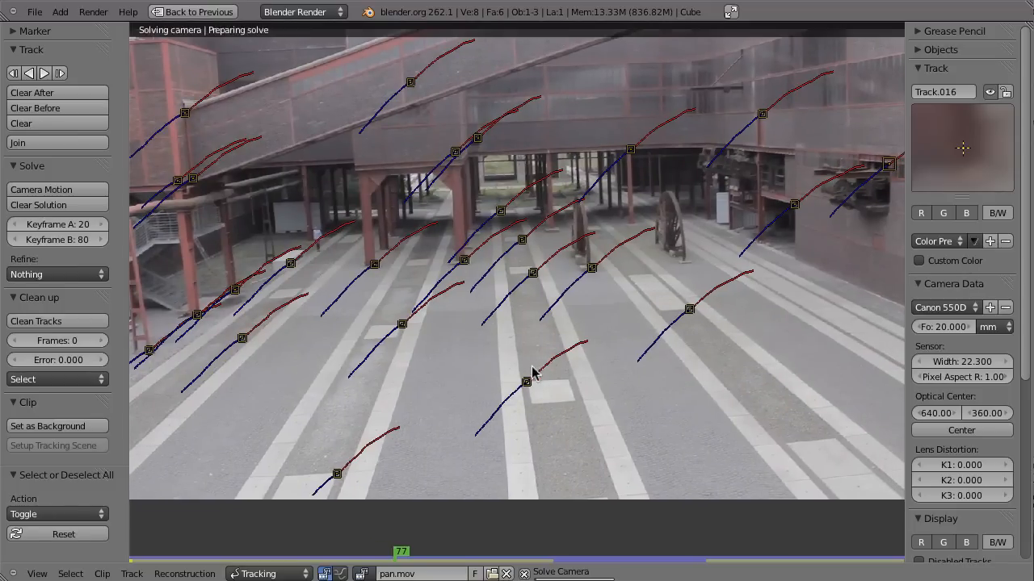
Finish the camera solve and choose which camera parameters to refine
{"action": "left_click", "coordinate": [41, 189]}
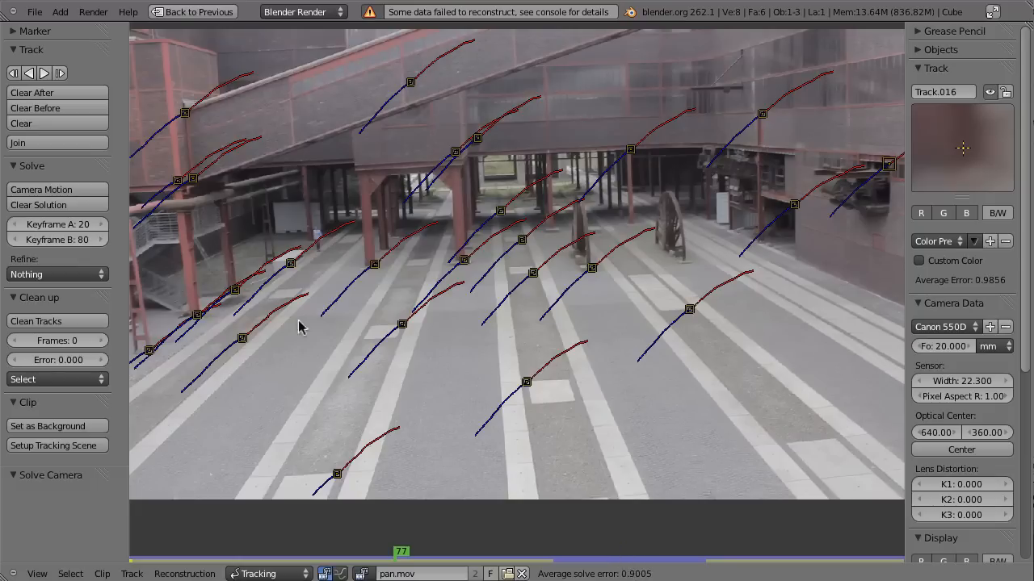
{"action": "left_click", "coordinate": [56, 274]}
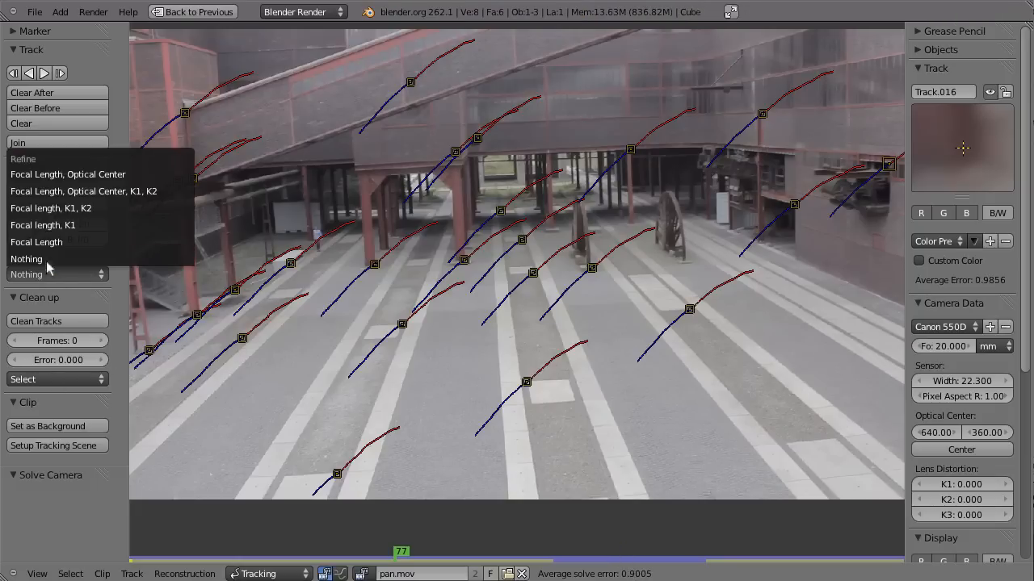
{"action": "left_click", "coordinate": [51, 208]}
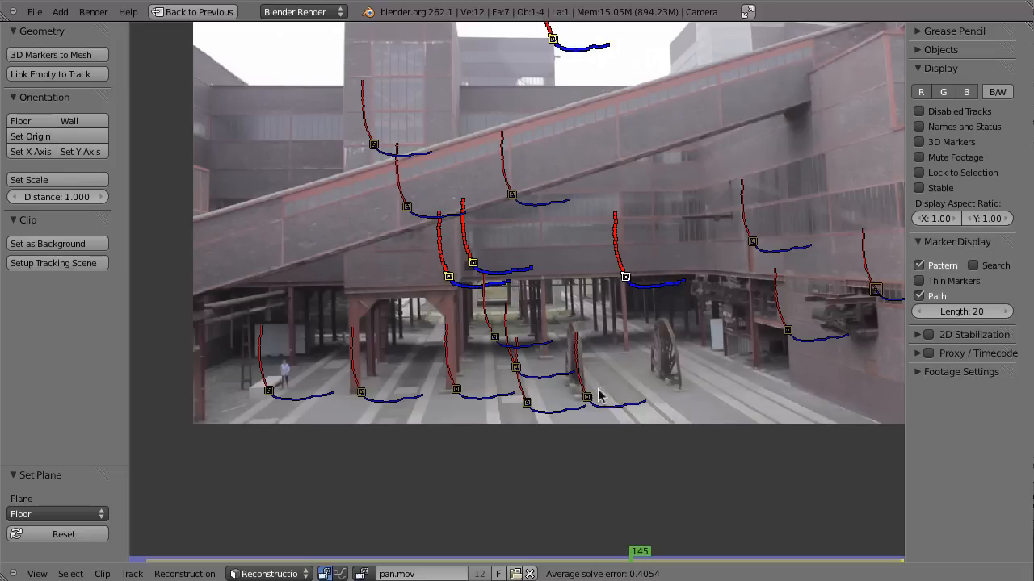
{"action": "mouse_move", "coordinate": [634, 539]}
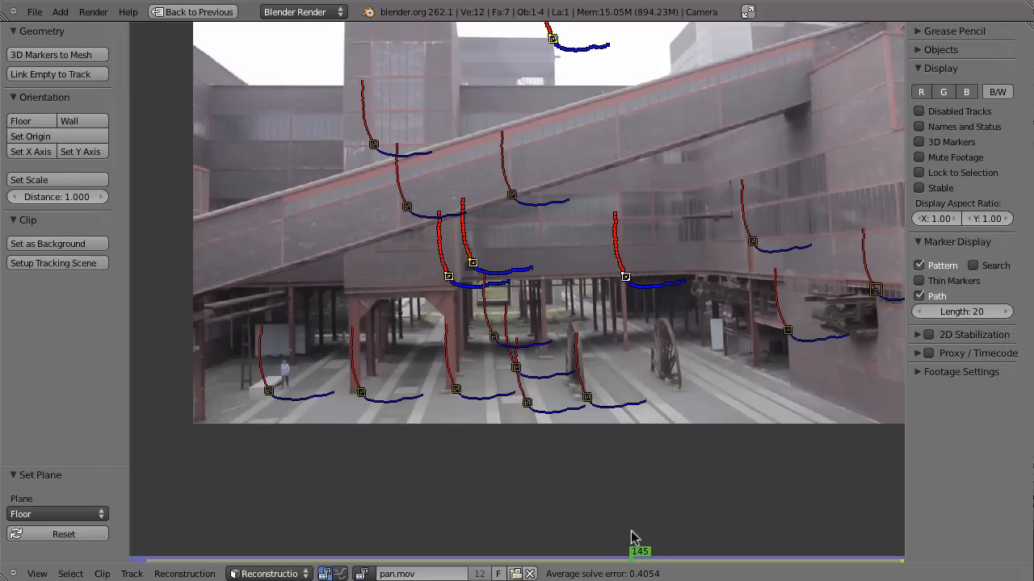
{"action": "mouse_move", "coordinate": [579, 400]}
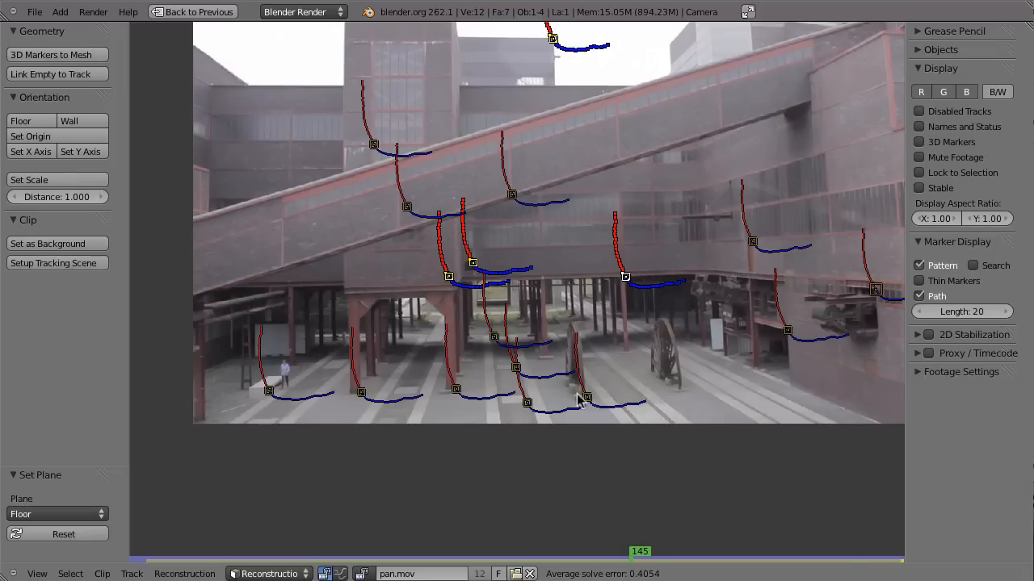
{"action": "mouse_move", "coordinate": [708, 374]}
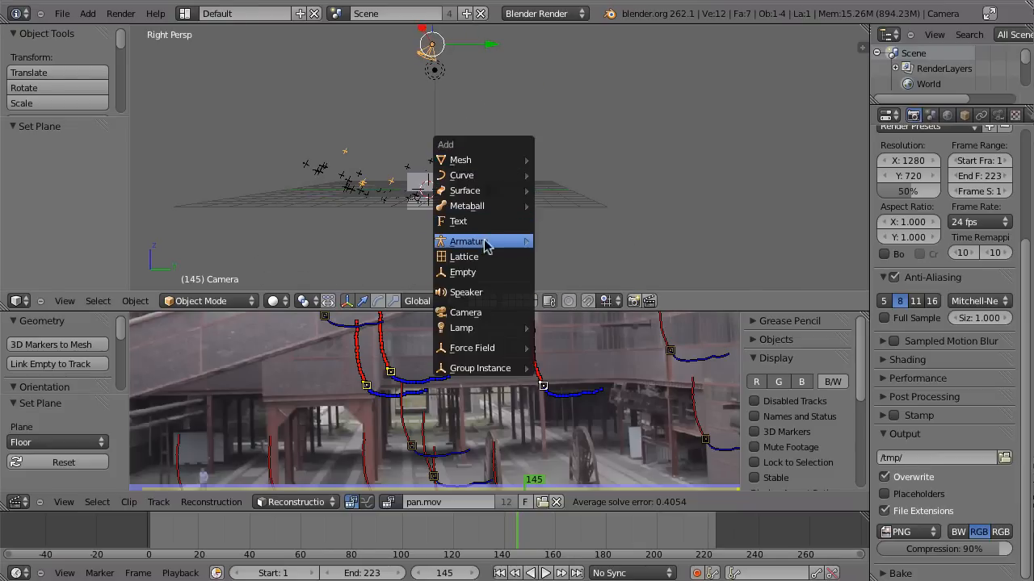
{"action": "mouse_move", "coordinate": [468, 159]}
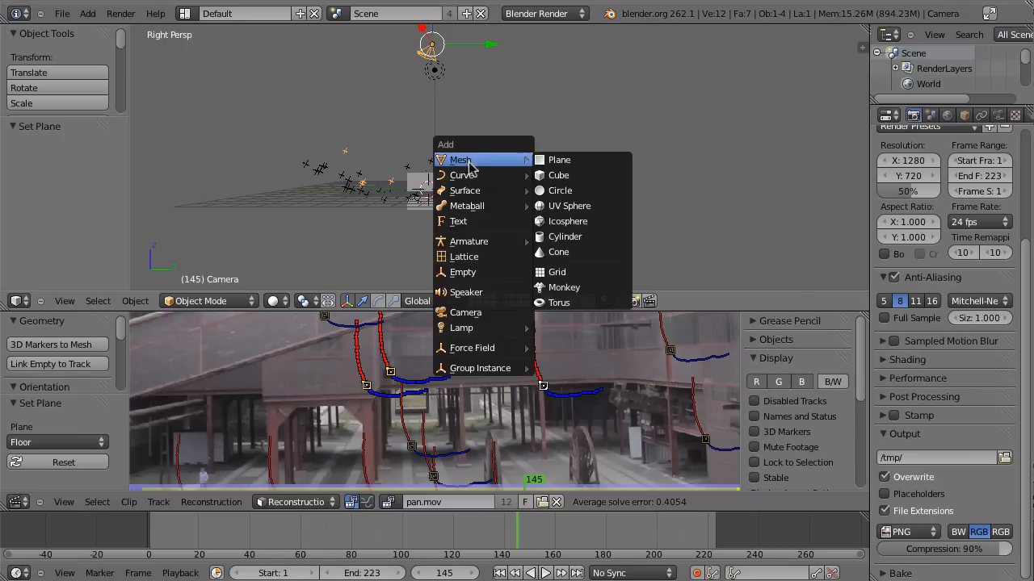
Add a camera at Y 10.853, Z 1.145 and orbit the view around it
{"action": "left_click", "coordinate": [465, 312]}
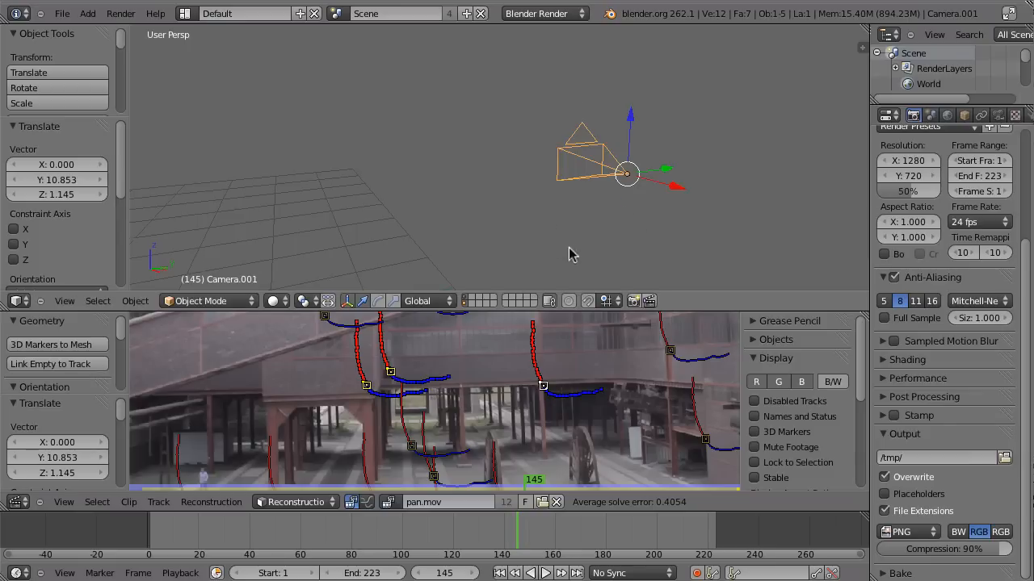
{"action": "mouse_move", "coordinate": [365, 390]}
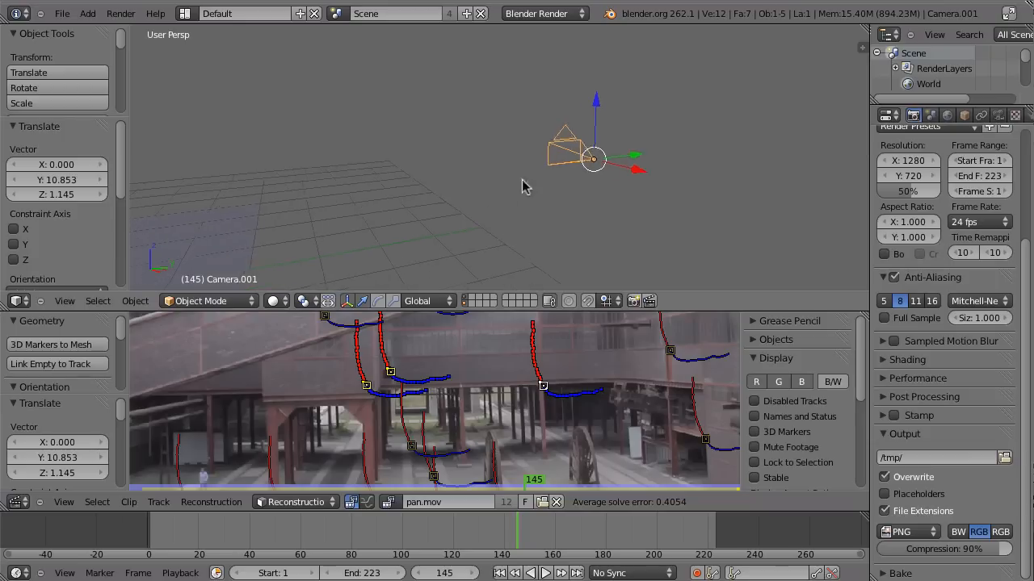
{"action": "left_click_drag", "start_coordinate": [525, 185], "coordinate": [582, 181]}
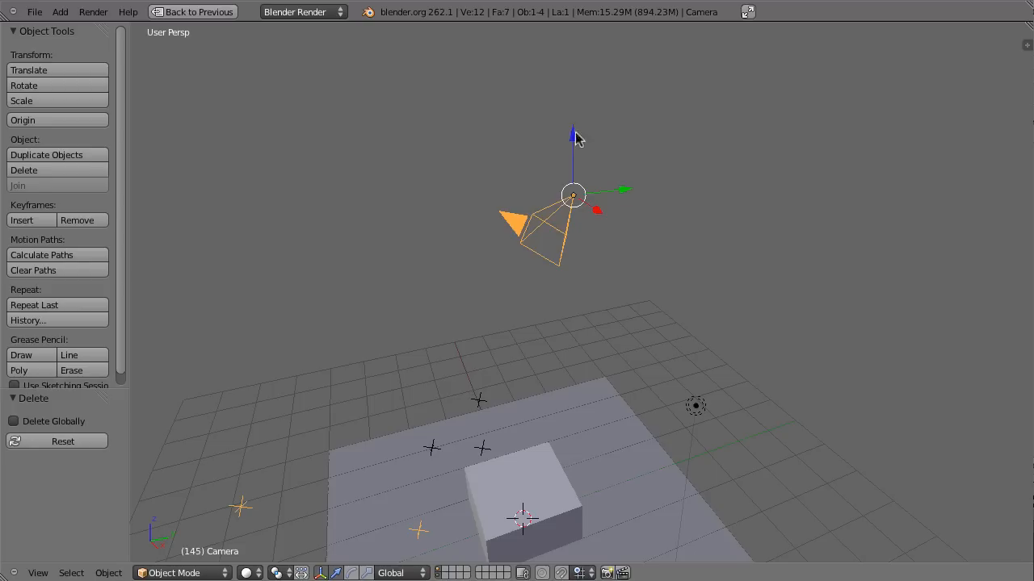
{"action": "key", "text": "N"}
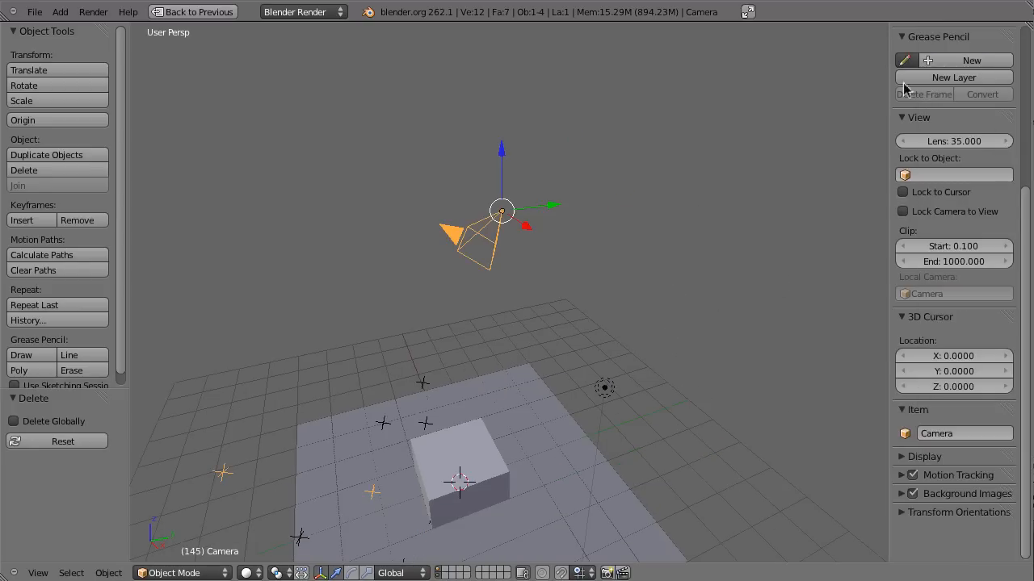
{"action": "left_click", "coordinate": [900, 36]}
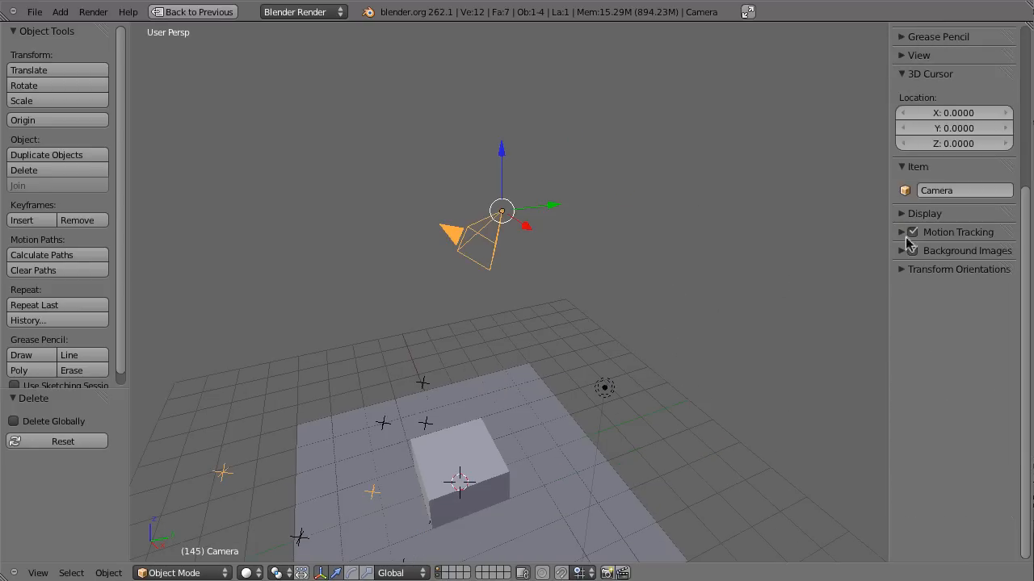
{"action": "left_click", "coordinate": [899, 232]}
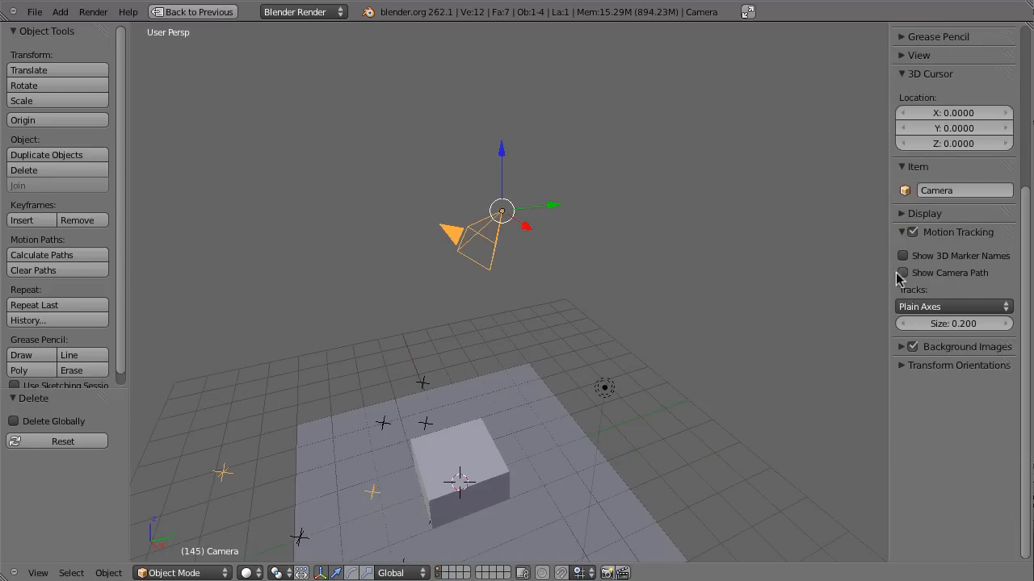
{"action": "left_click", "coordinate": [902, 273]}
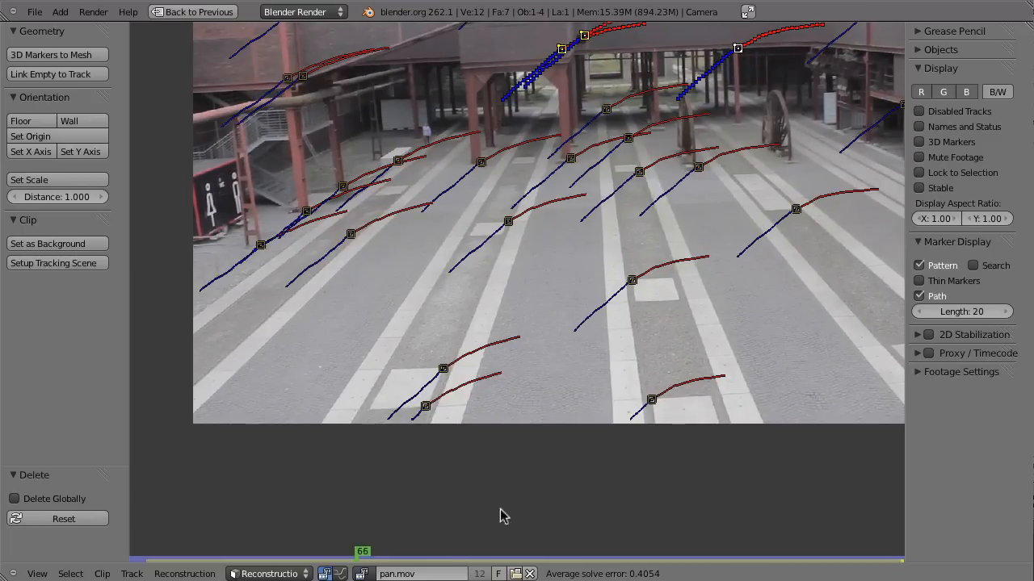
{"action": "mouse_move", "coordinate": [430, 542]}
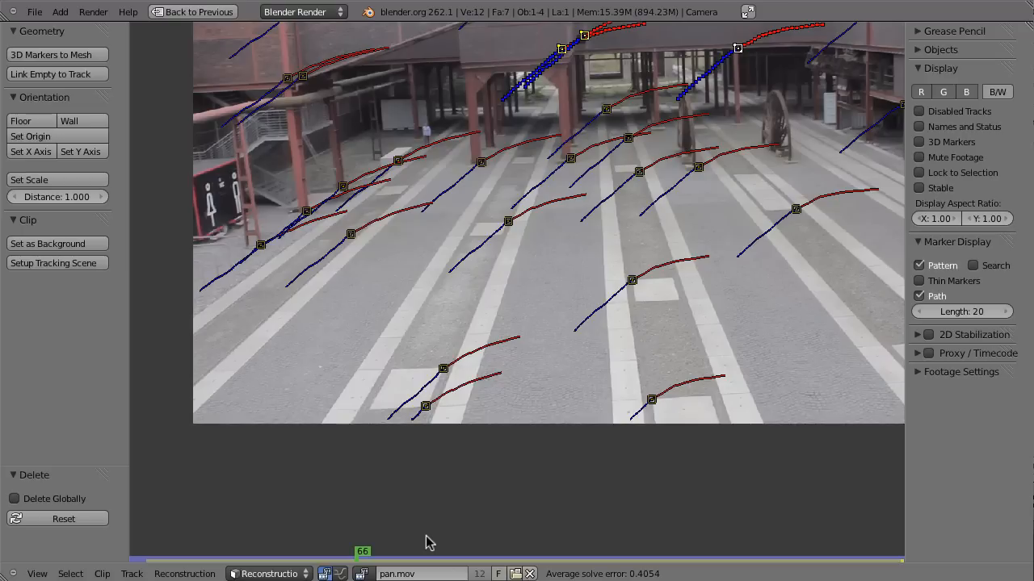
{"action": "mouse_move", "coordinate": [413, 440]}
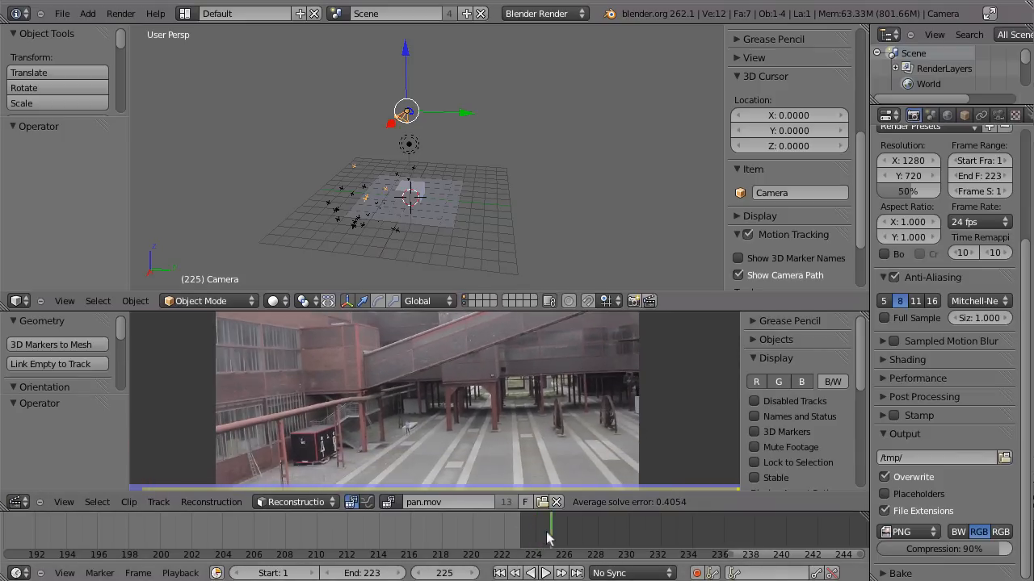
Step the timeline to frames 225 and 229 in the Default layout
{"action": "left_click", "coordinate": [590, 541]}
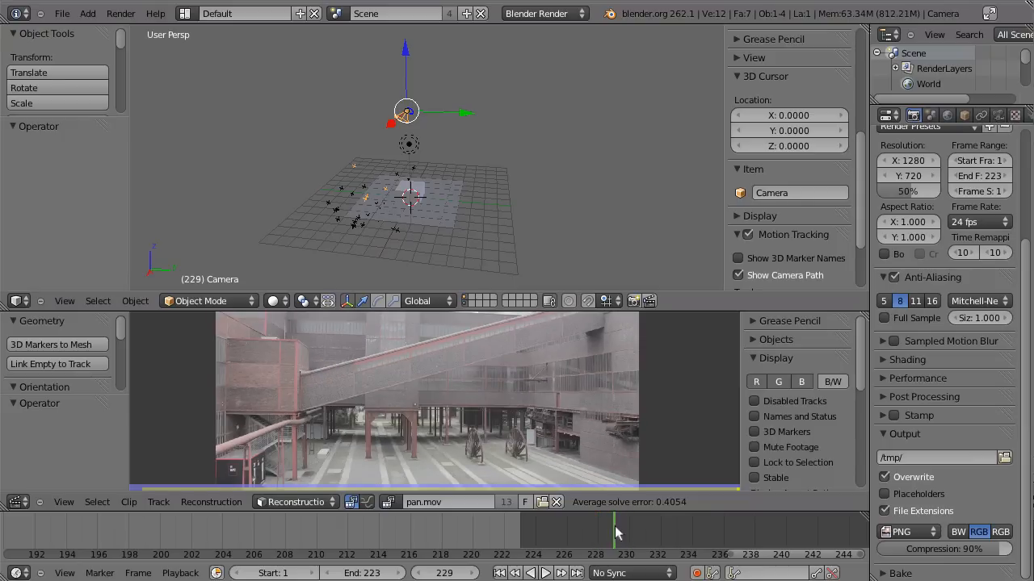
{"action": "left_click", "coordinate": [596, 536]}
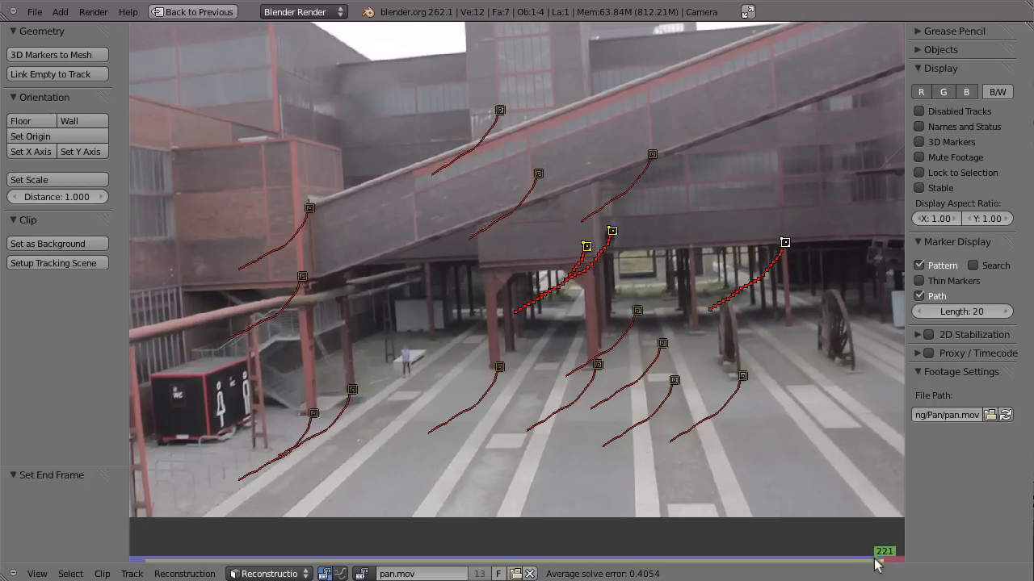
Jump past the tracked range and scrub back to frame 225
{"action": "left_click", "coordinate": [880, 551]}
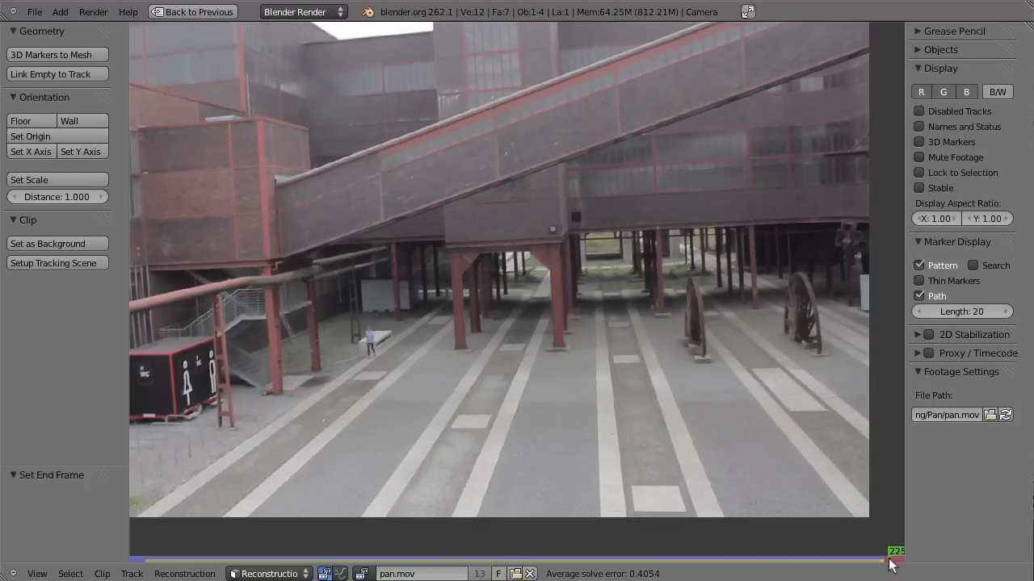
{"action": "left_click_drag", "start_coordinate": [895, 561], "coordinate": [888, 562]}
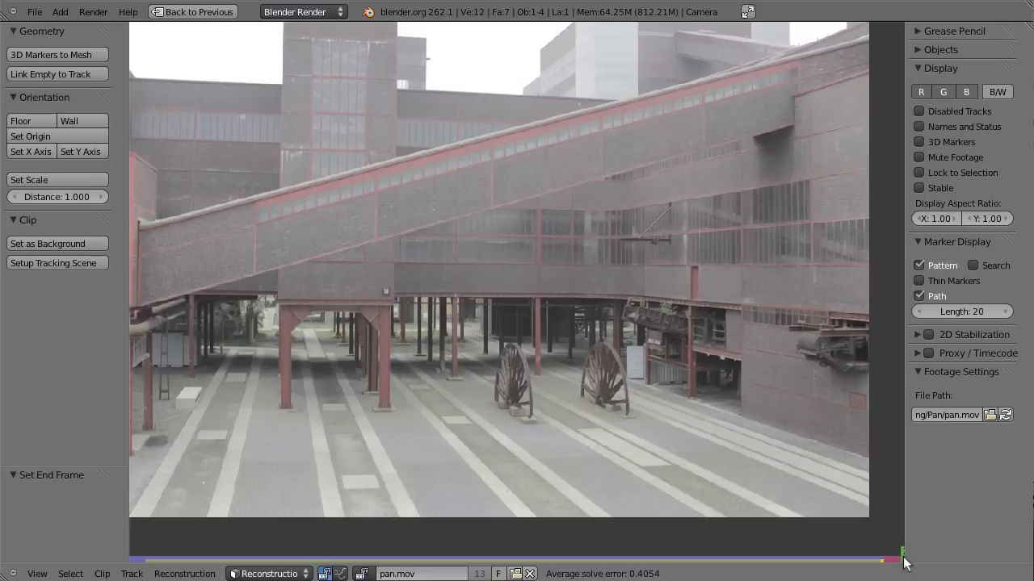
{"action": "left_click_drag", "start_coordinate": [902, 556], "coordinate": [896, 556]}
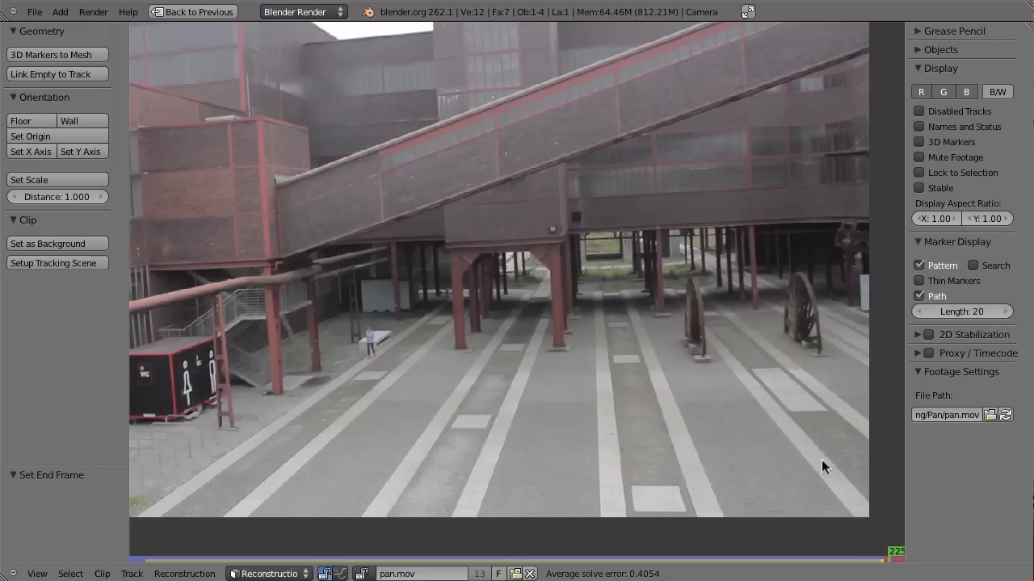
{"action": "mouse_move", "coordinate": [739, 524]}
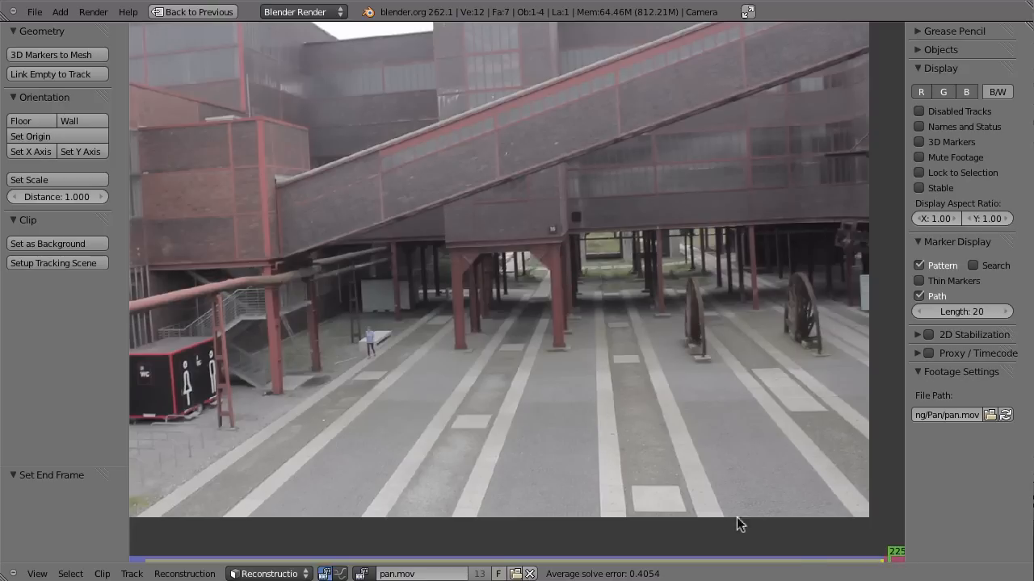
{"action": "mouse_move", "coordinate": [845, 525]}
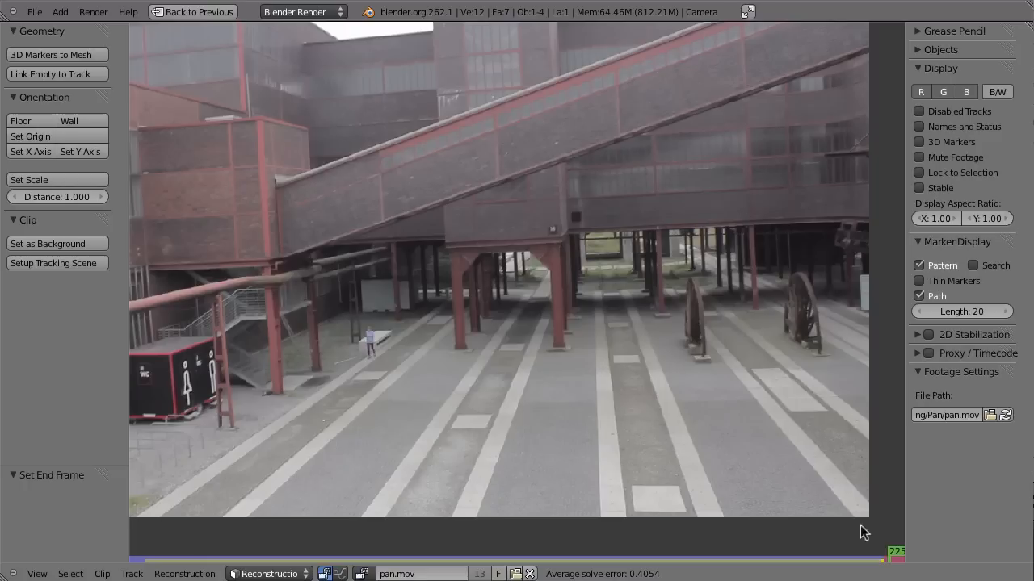
{"action": "mouse_move", "coordinate": [871, 565]}
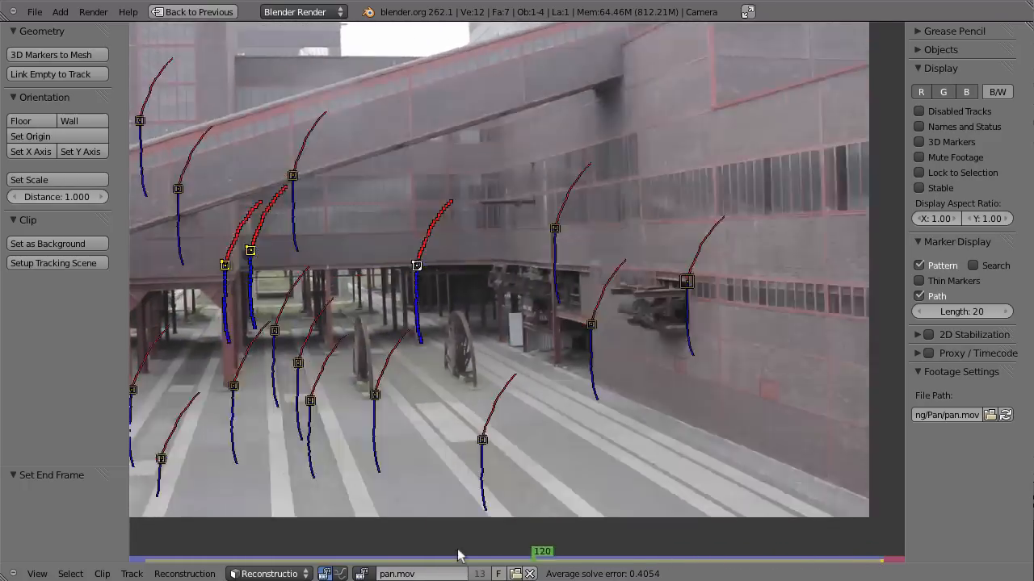
Scrub from mid-clip through frames 222–225, zooming out once to see the last marker
{"action": "left_click_drag", "start_coordinate": [541, 562], "coordinate": [654, 561]}
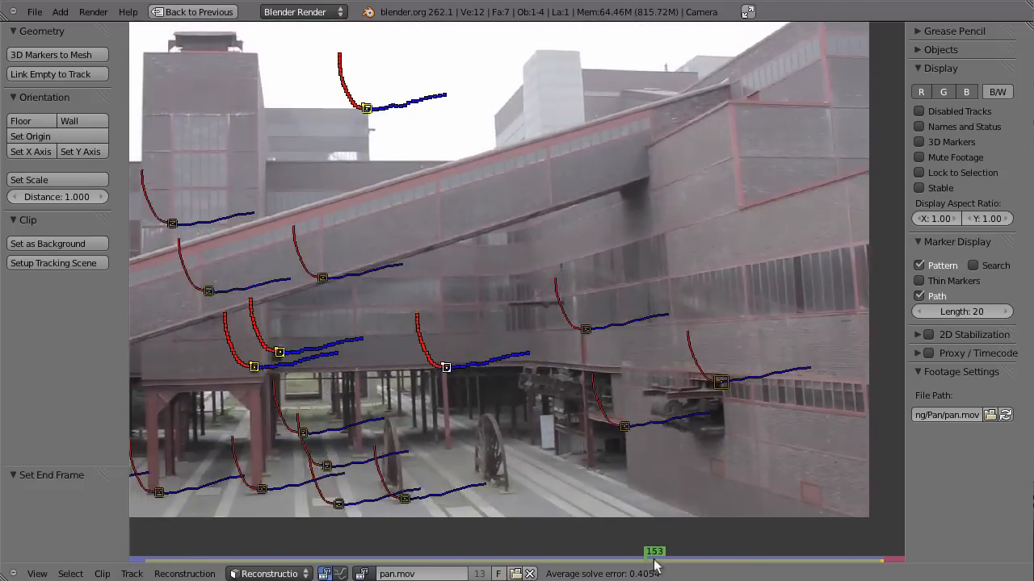
{"action": "left_click_drag", "start_coordinate": [655, 558], "coordinate": [856, 558]}
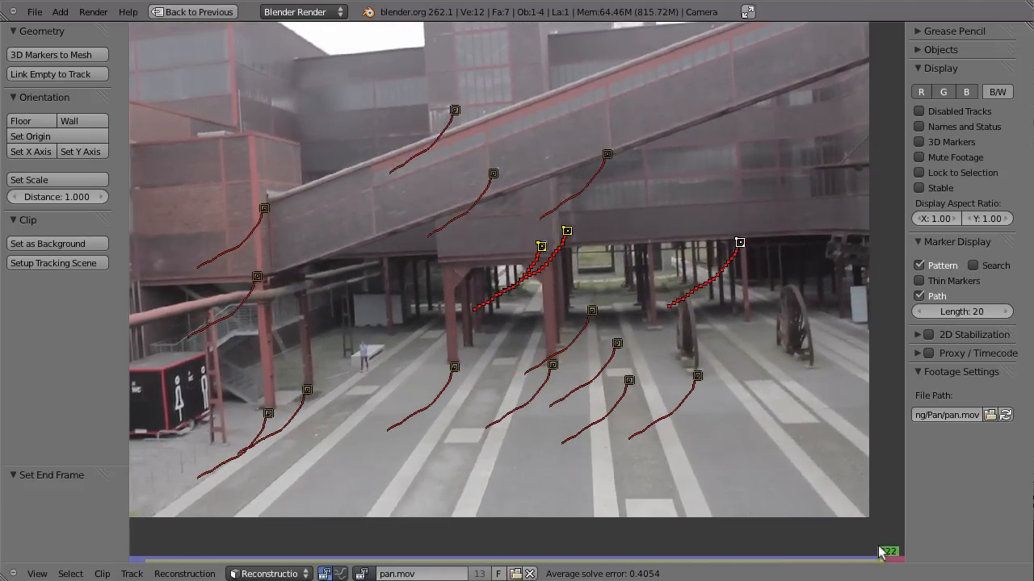
{"action": "left_click_drag", "start_coordinate": [887, 551], "coordinate": [895, 555]}
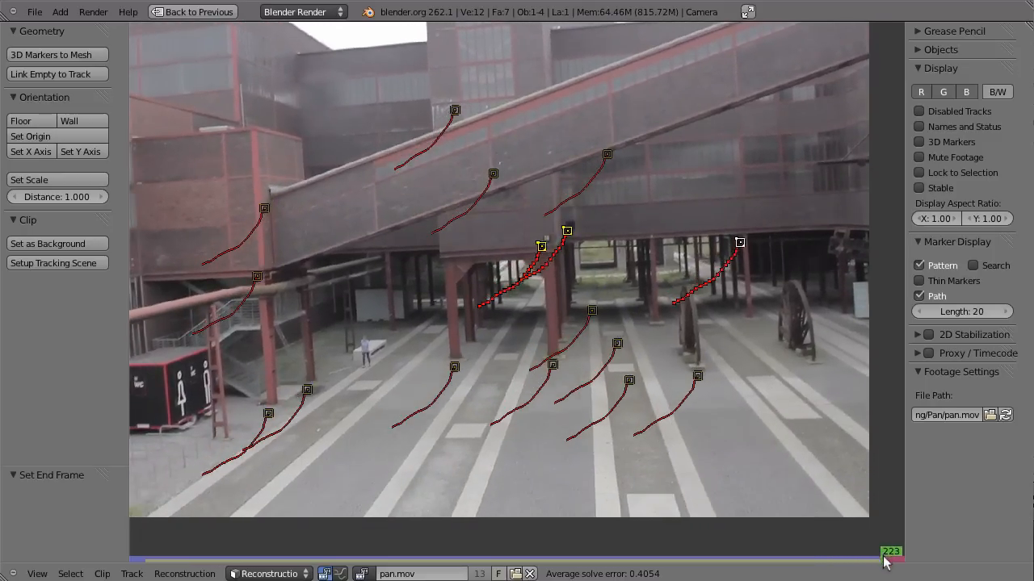
{"action": "left_click", "coordinate": [889, 556]}
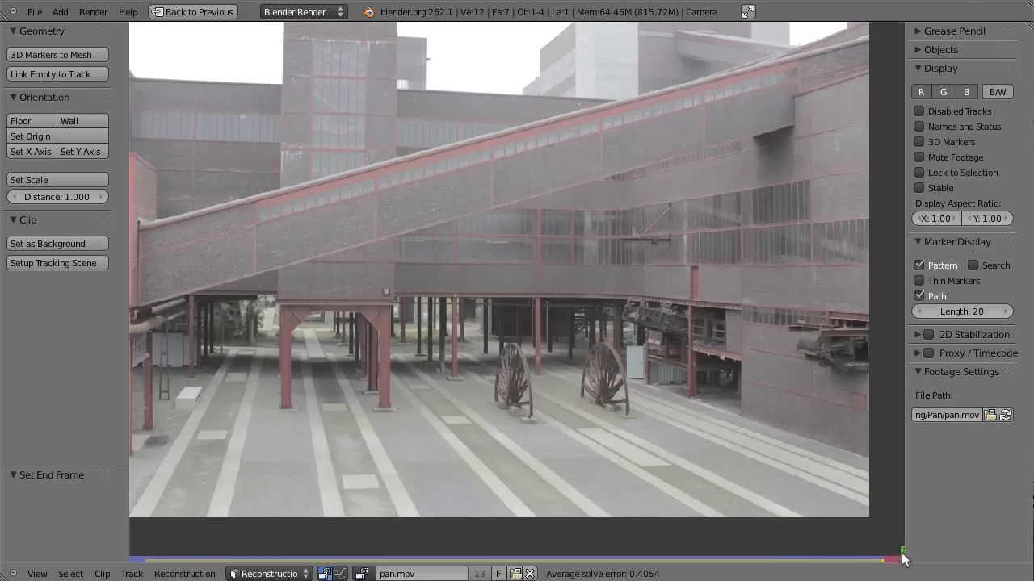
{"action": "left_click_drag", "start_coordinate": [902, 558], "coordinate": [892, 558]}
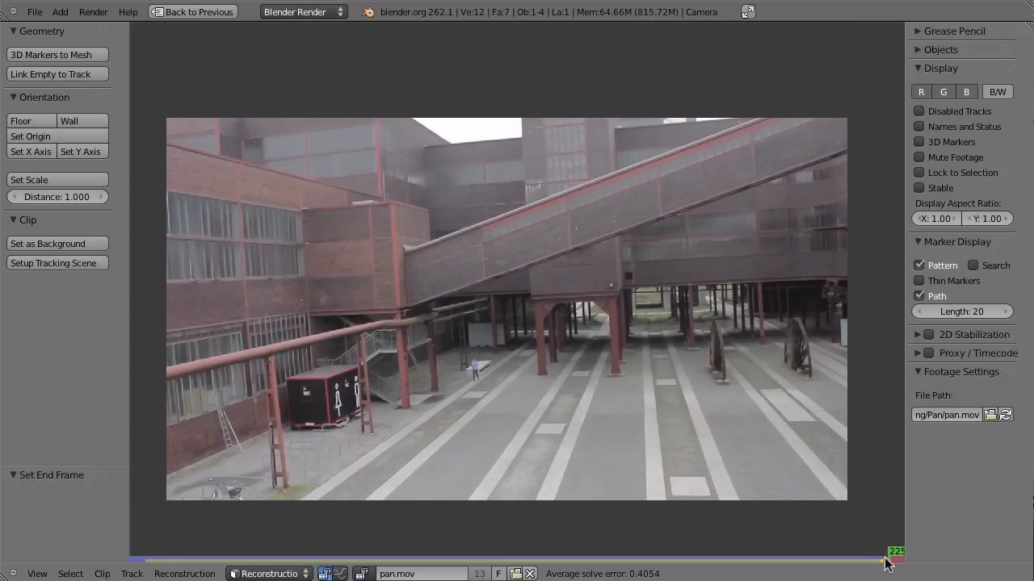
{"action": "left_click_drag", "start_coordinate": [884, 560], "coordinate": [900, 560]}
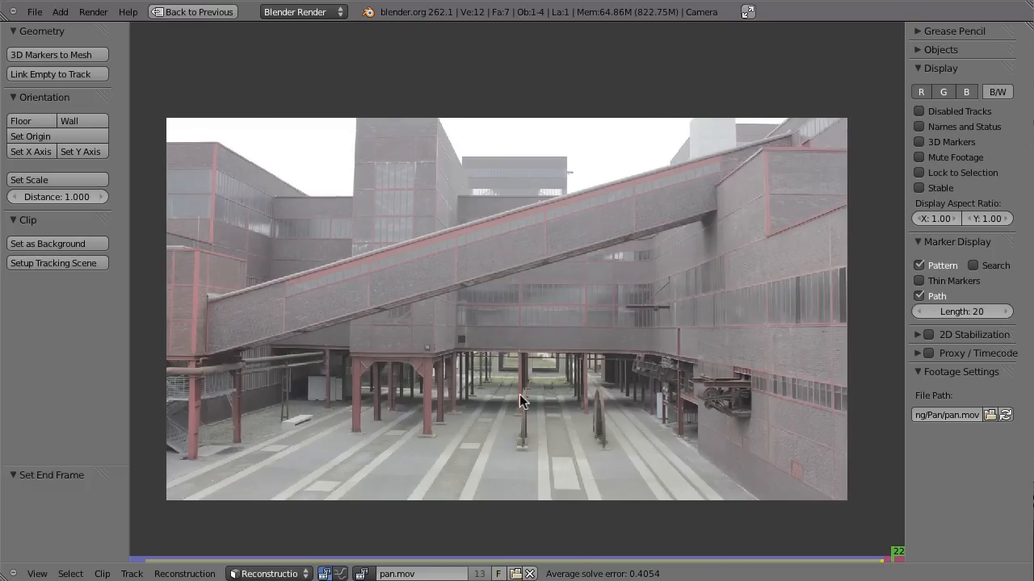
{"action": "left_click_drag", "start_coordinate": [898, 553], "coordinate": [901, 557]}
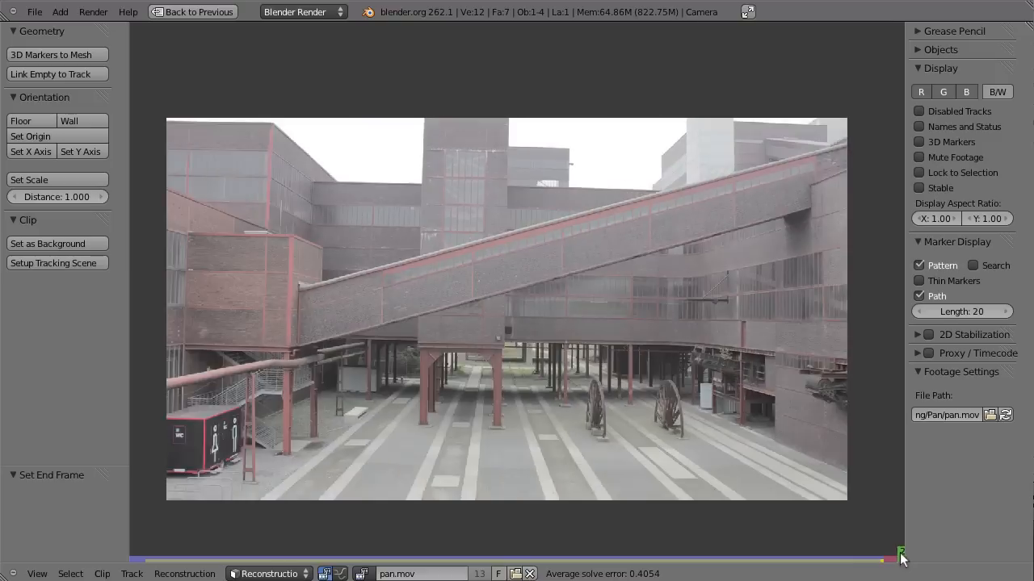
{"action": "left_click_drag", "start_coordinate": [900, 555], "coordinate": [892, 556]}
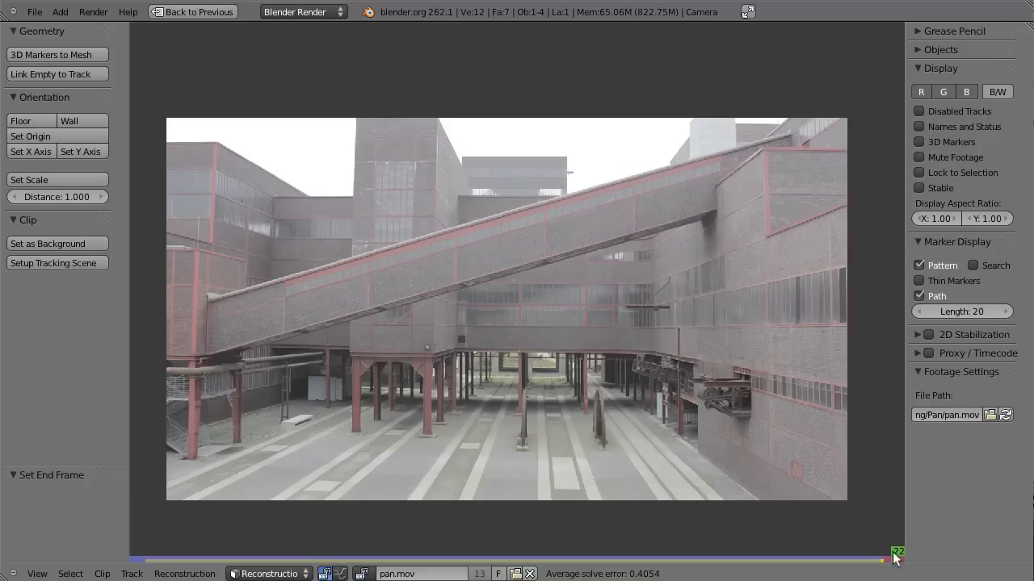
{"action": "left_click_drag", "start_coordinate": [896, 556], "coordinate": [888, 556]}
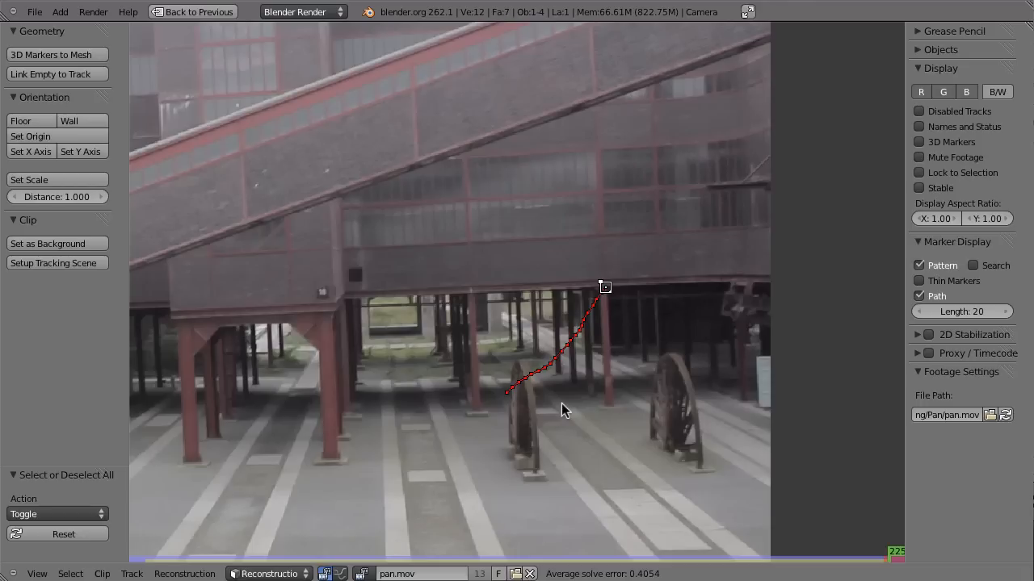
{"action": "mouse_move", "coordinate": [646, 322]}
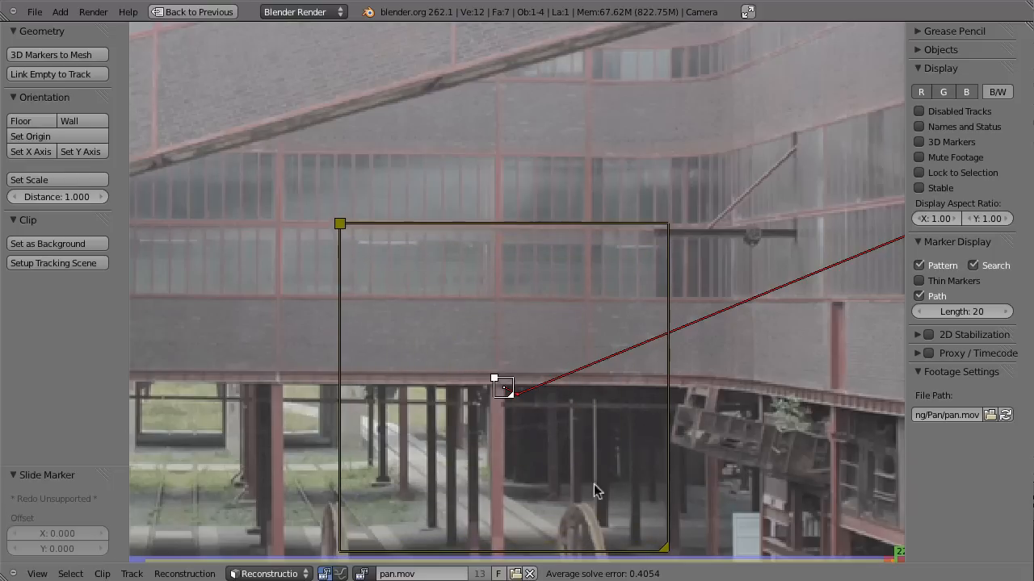
{"action": "mouse_move", "coordinate": [576, 499]}
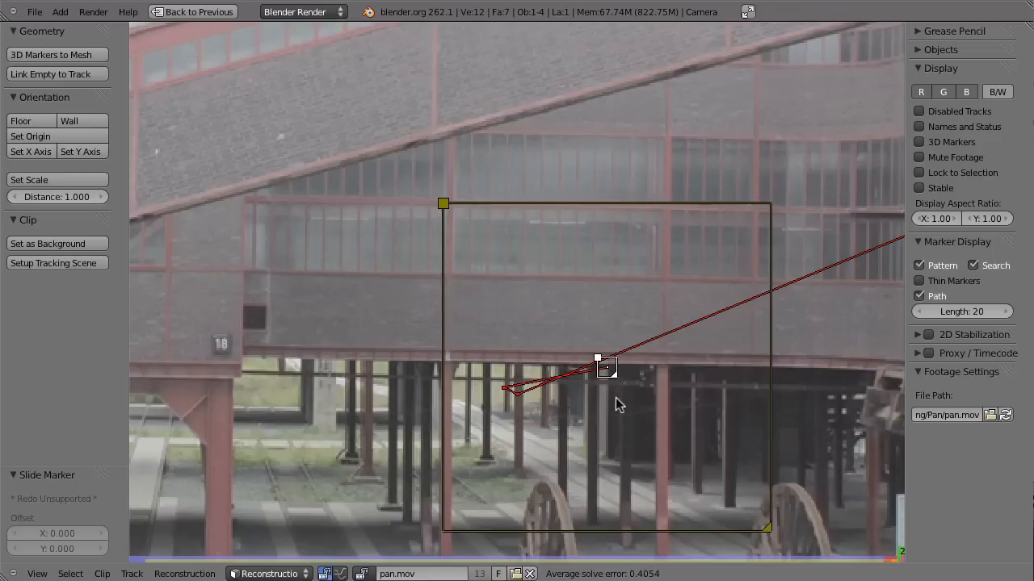
{"action": "mouse_move", "coordinate": [629, 390]}
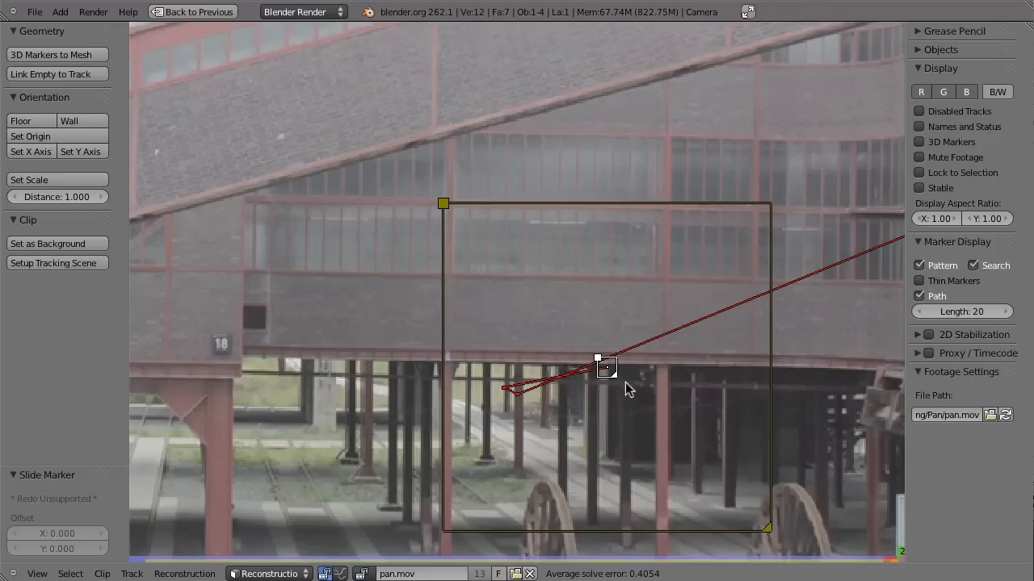
{"action": "mouse_move", "coordinate": [618, 383]}
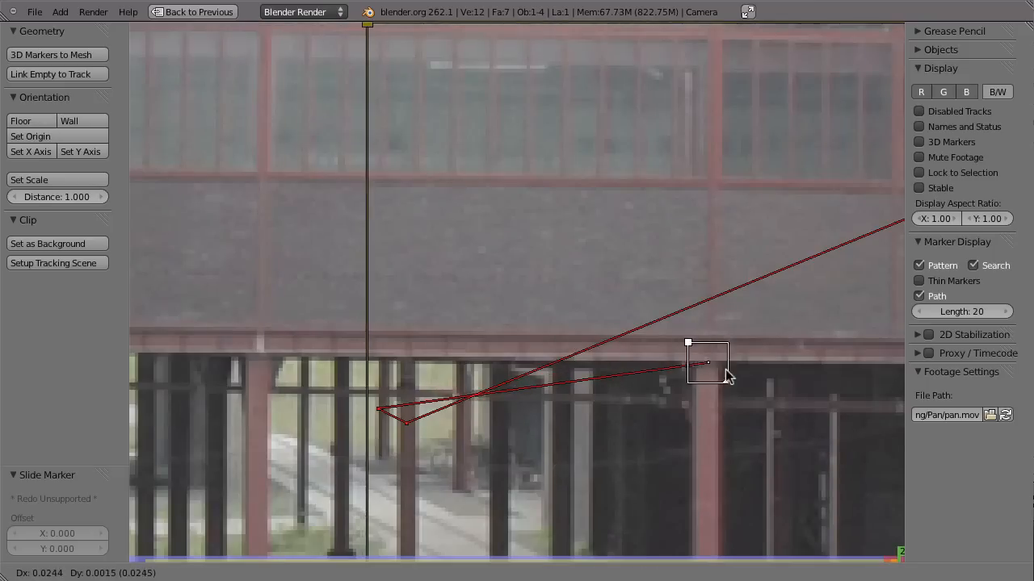
Reposition markers onto the walkway beam feature and corner while the view stays locked to selection
{"action": "left_click_drag", "start_coordinate": [707, 363], "coordinate": [717, 364]}
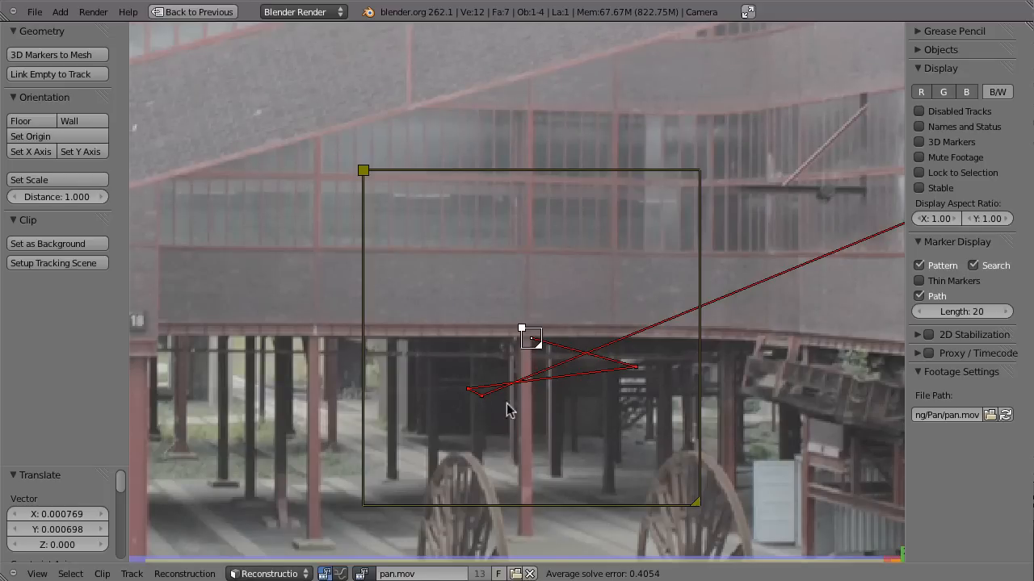
{"action": "mouse_move", "coordinate": [470, 358]}
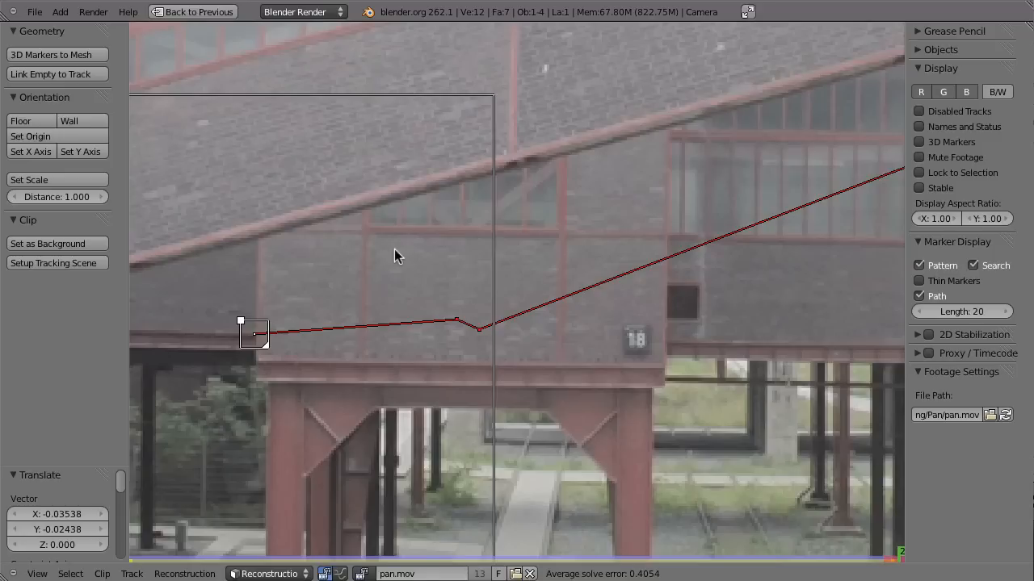
{"action": "left_click_drag", "start_coordinate": [254, 332], "coordinate": [699, 289]}
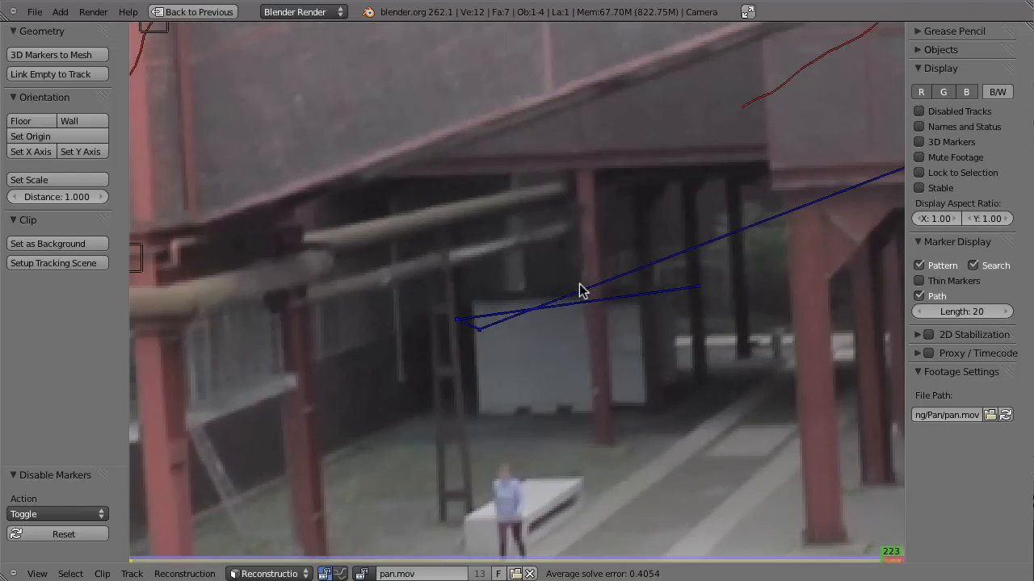
{"action": "left_click", "coordinate": [919, 172]}
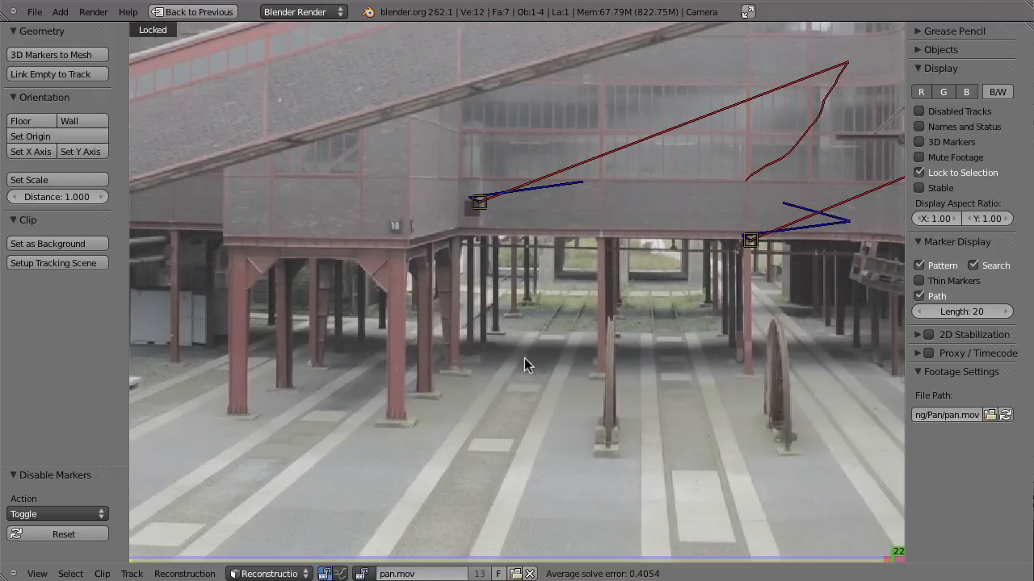
{"action": "left_click", "coordinate": [269, 573]}
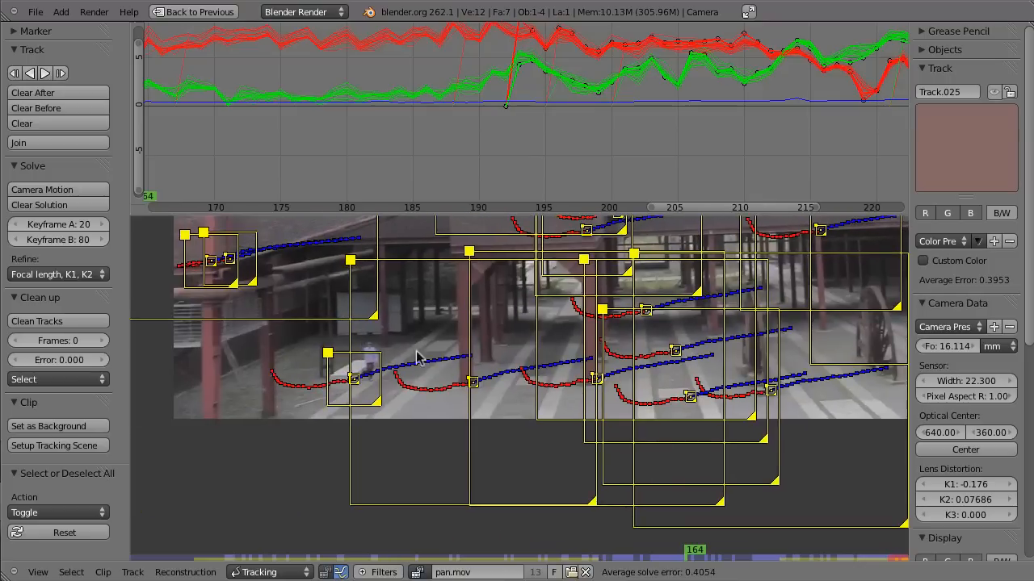
Clear the bad tracks' paths after frame 229
{"action": "left_click", "coordinate": [435, 136]}
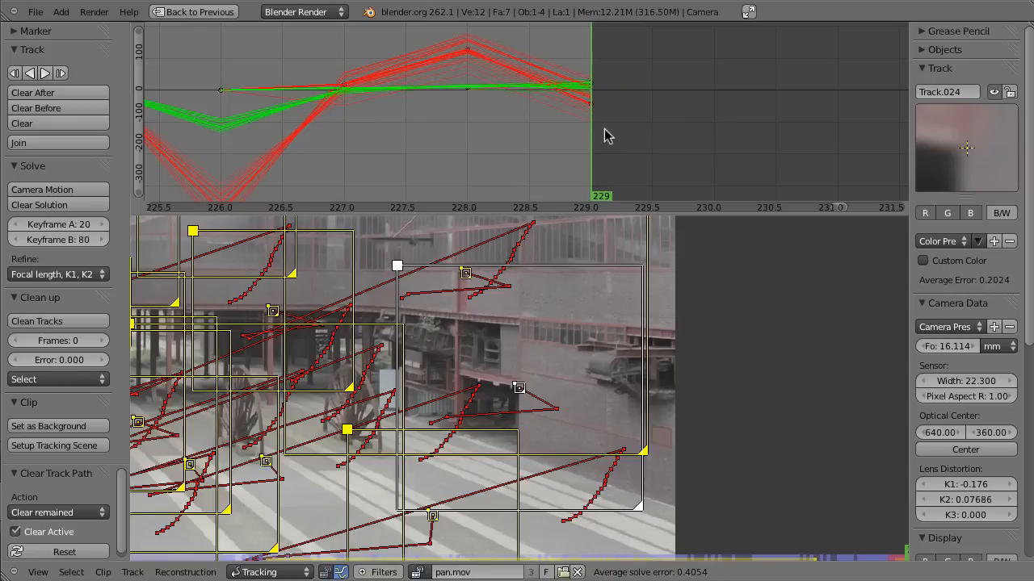
{"action": "mouse_move", "coordinate": [448, 168]}
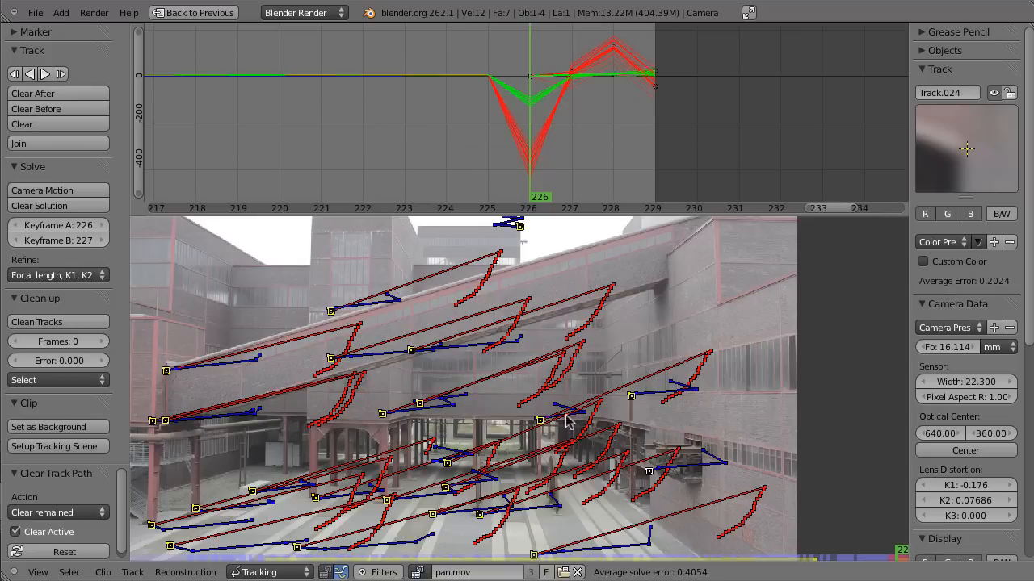
{"action": "mouse_move", "coordinate": [438, 388]}
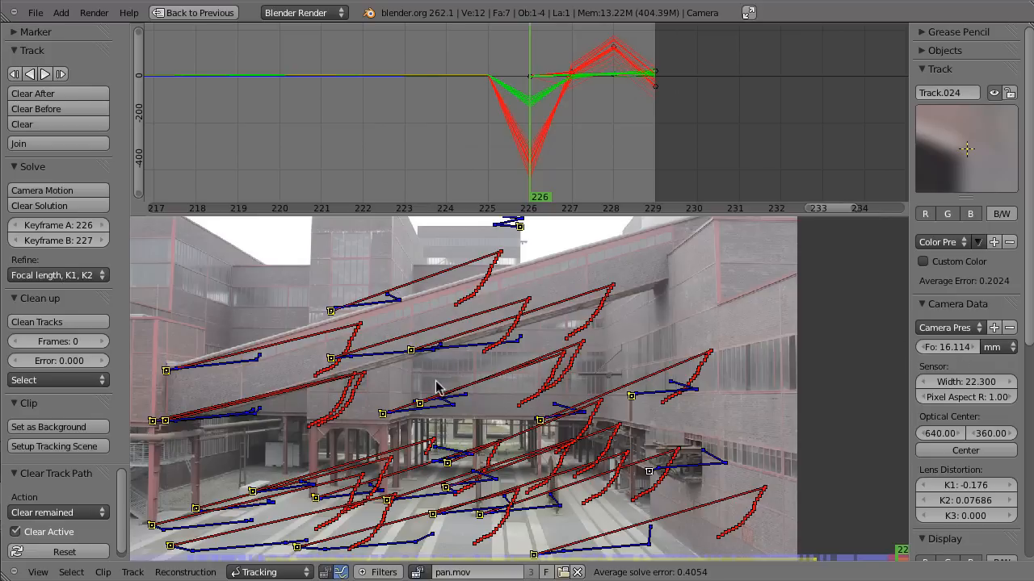
{"action": "mouse_move", "coordinate": [974, 375]}
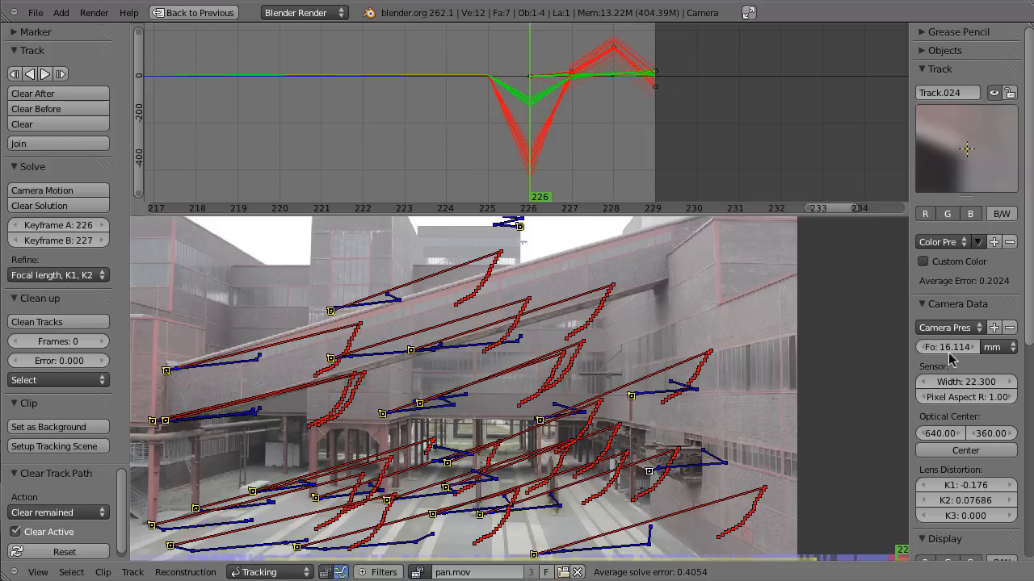
{"action": "mouse_move", "coordinate": [961, 372]}
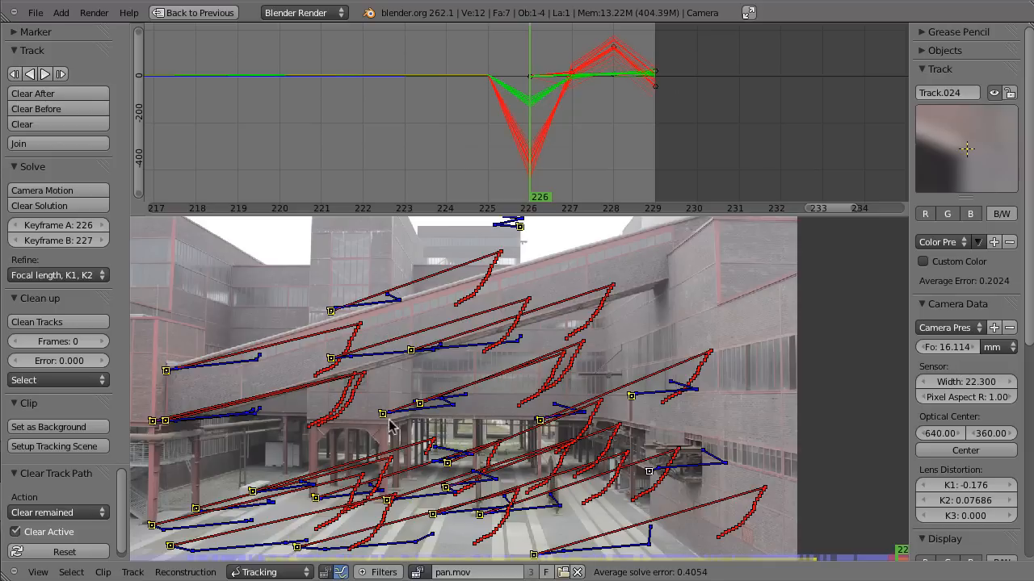
Solve camera motion with keyframes 226 and 227, giving 0.5907 average error
{"action": "left_click", "coordinate": [42, 190]}
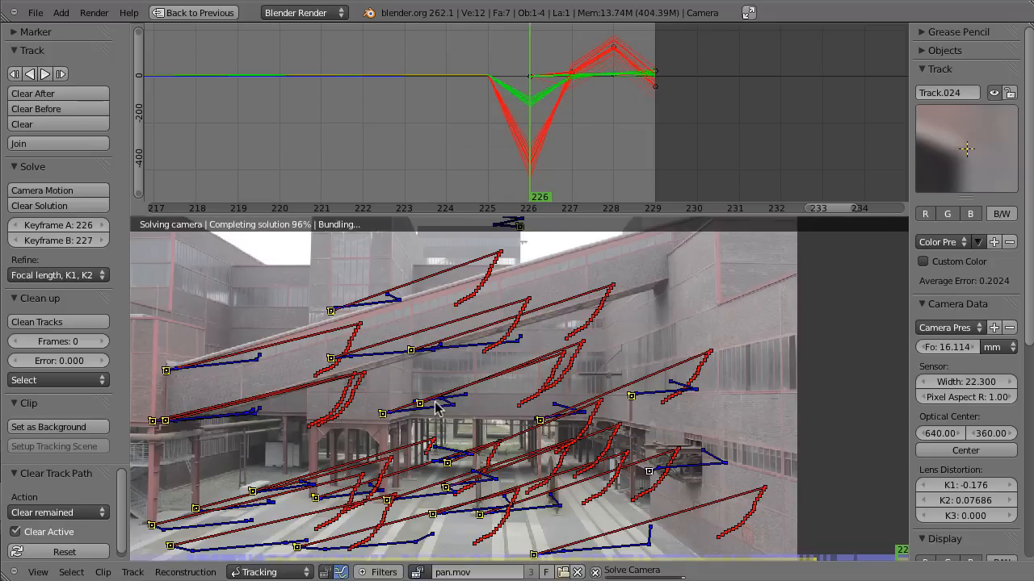
{"action": "left_click", "coordinate": [632, 572]}
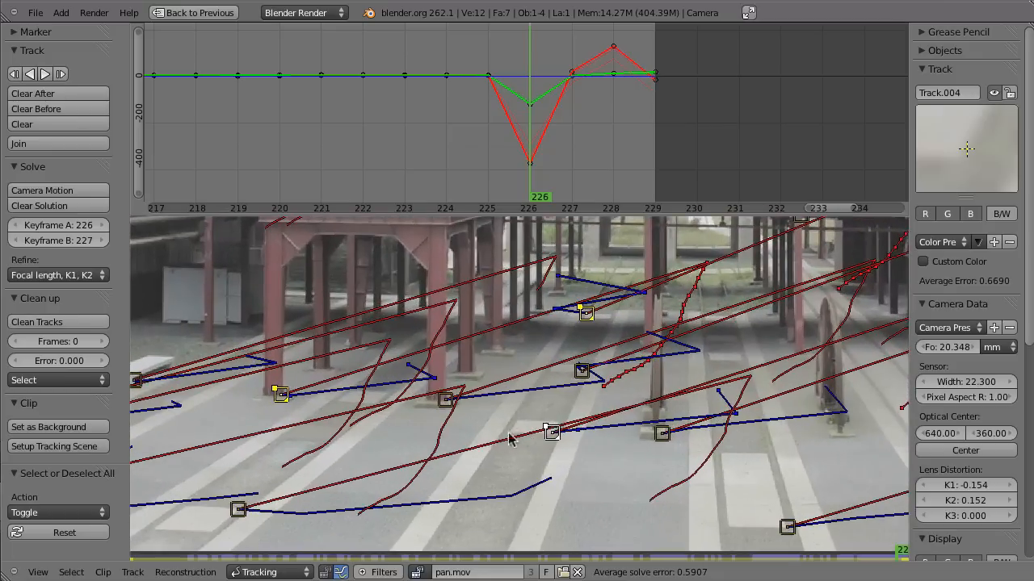
Set the scene's X axis from the selected track and restore the full-screen clip view
{"action": "left_click", "coordinate": [270, 572]}
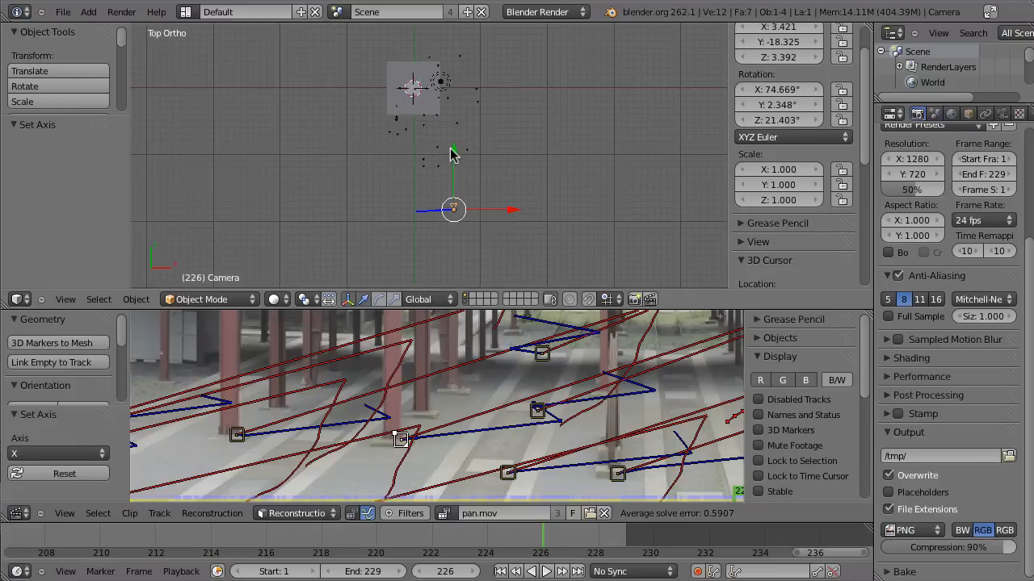
{"action": "key", "text": "KP_3"}
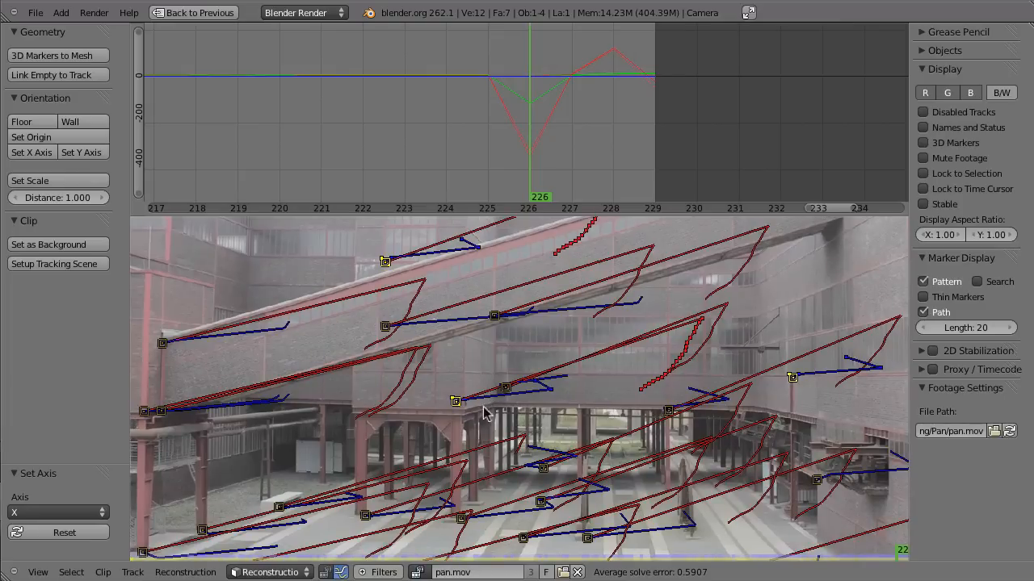
{"action": "mouse_move", "coordinate": [393, 268]}
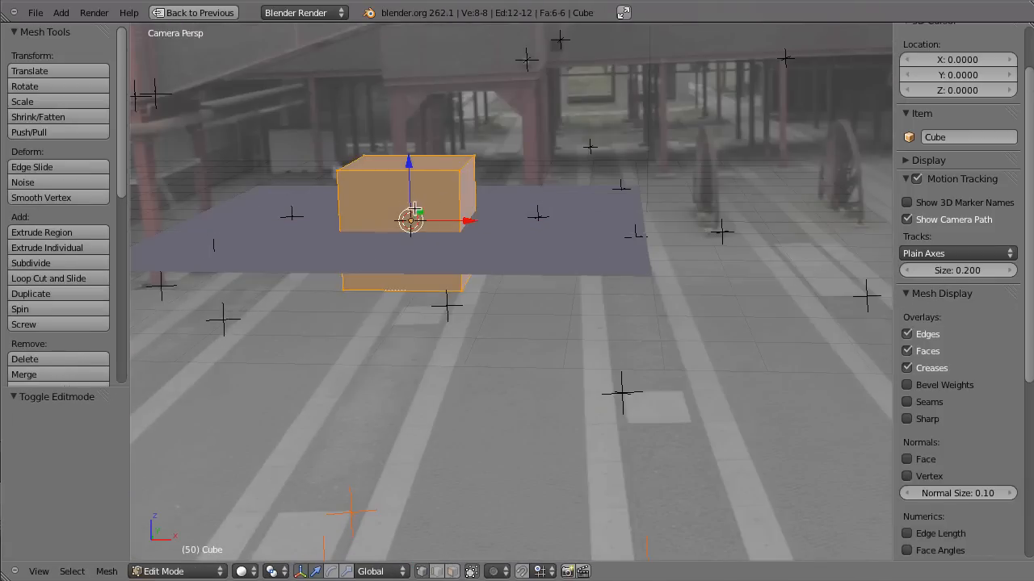
Move the cube up along Z so it rests on the ground plane
{"action": "left_click_drag", "start_coordinate": [408, 218], "coordinate": [408, 162]}
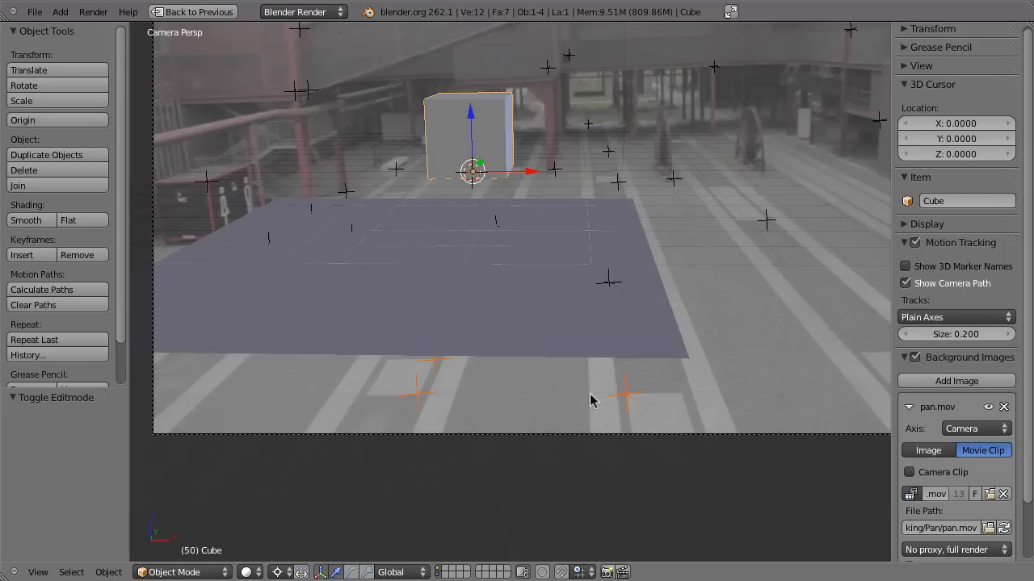
{"action": "mouse_move", "coordinate": [556, 394]}
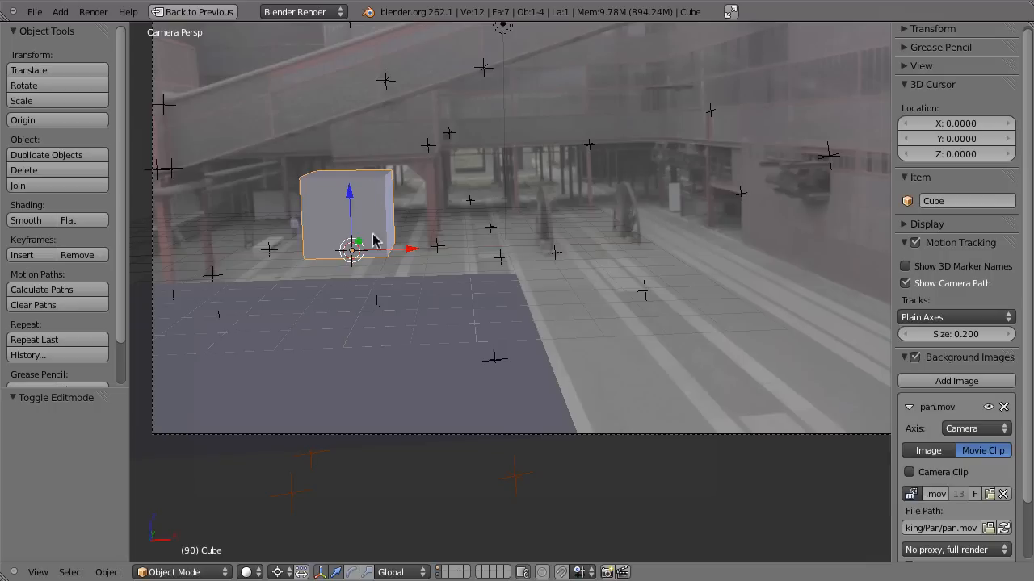
{"action": "mouse_move", "coordinate": [501, 230]}
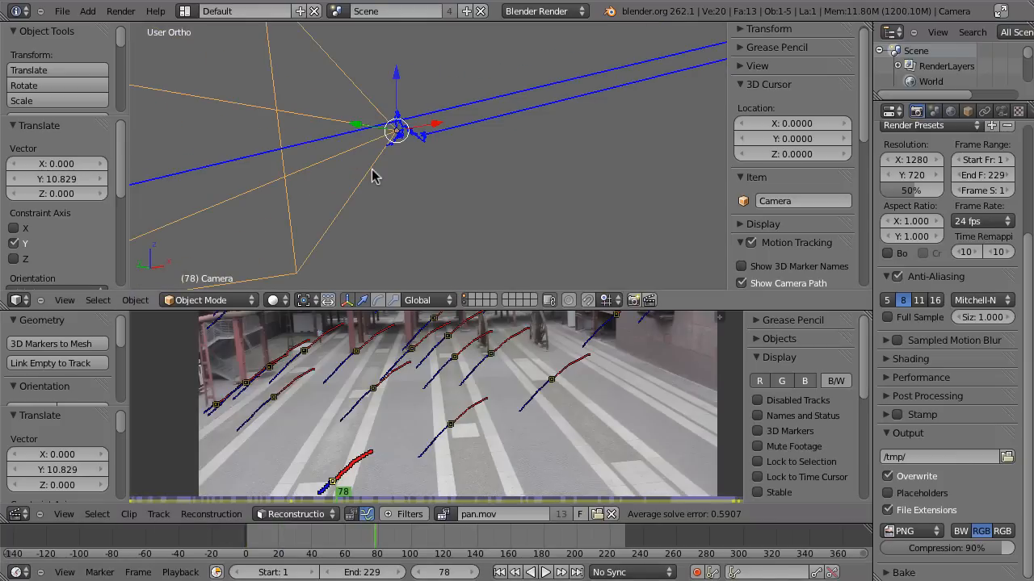
Zoom the 3D view out to show both cubes, the floor plane and track points
{"action": "left_click_drag", "start_coordinate": [374, 176], "coordinate": [392, 230]}
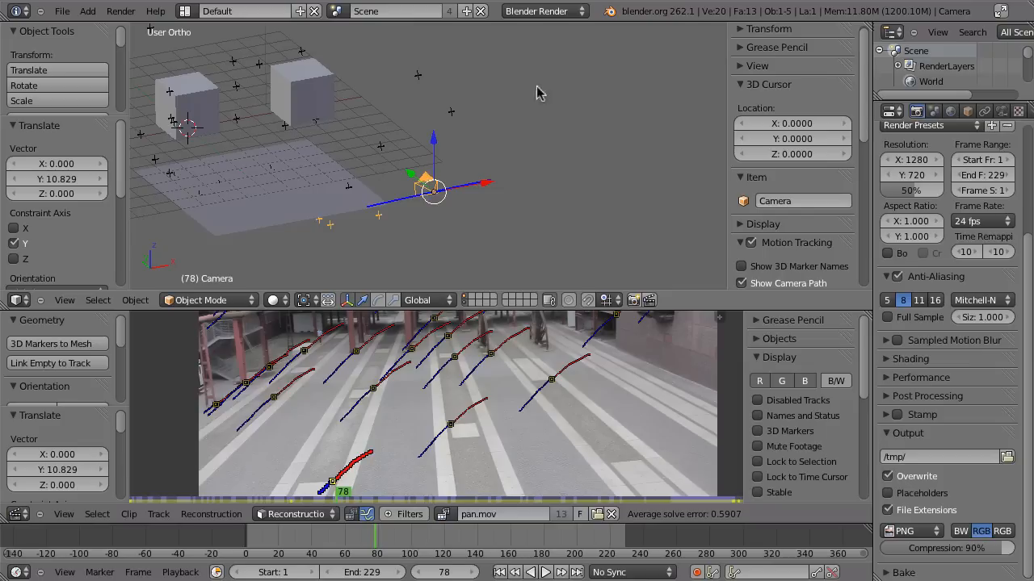
{"action": "mouse_move", "coordinate": [381, 152]}
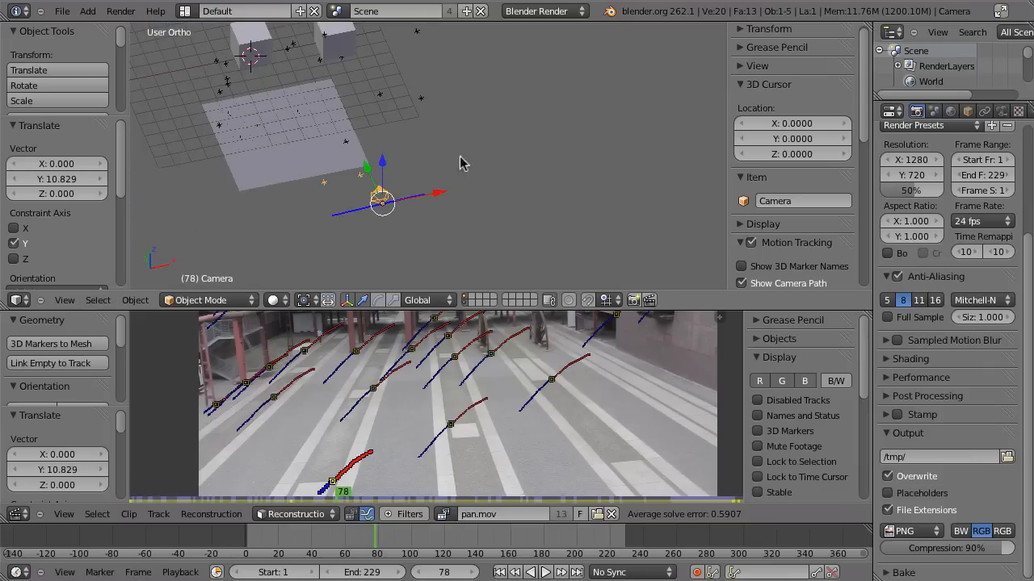
Add Camera.001 at the 3D cursor, then tilt it and move it beside the cursor
{"action": "left_click", "coordinate": [87, 13]}
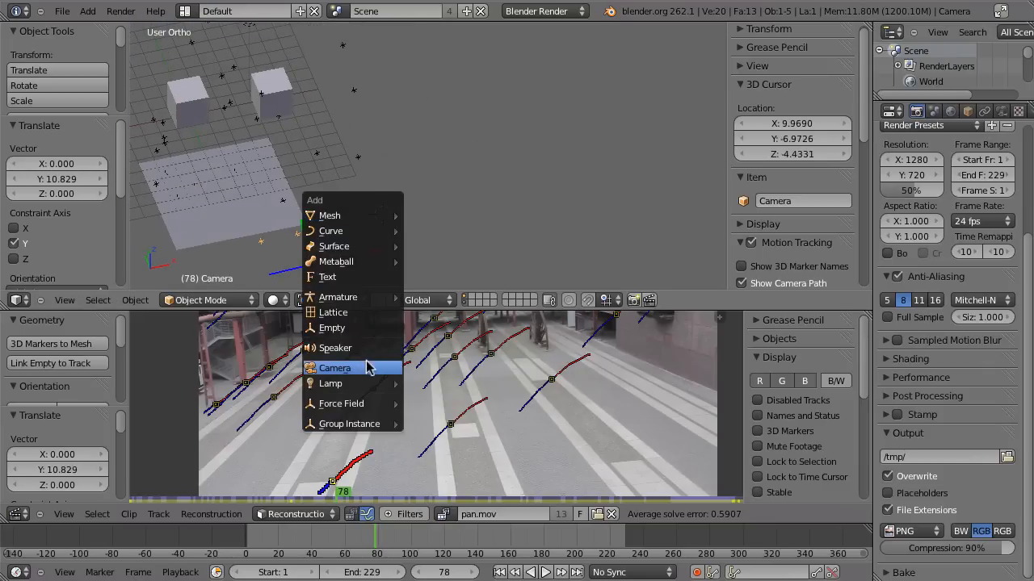
{"action": "left_click", "coordinate": [335, 368]}
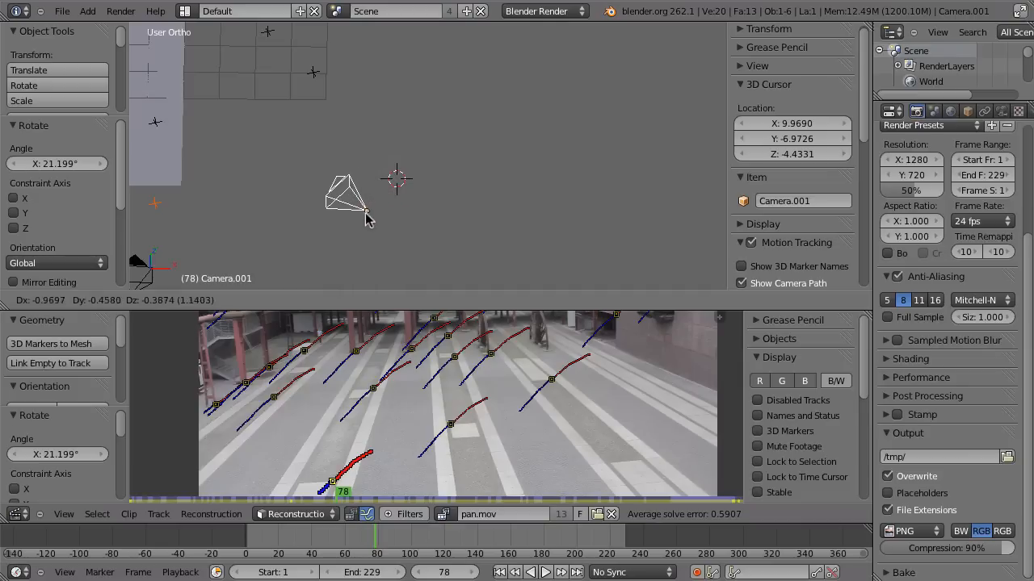
{"action": "left_click_drag", "start_coordinate": [363, 218], "coordinate": [327, 234]}
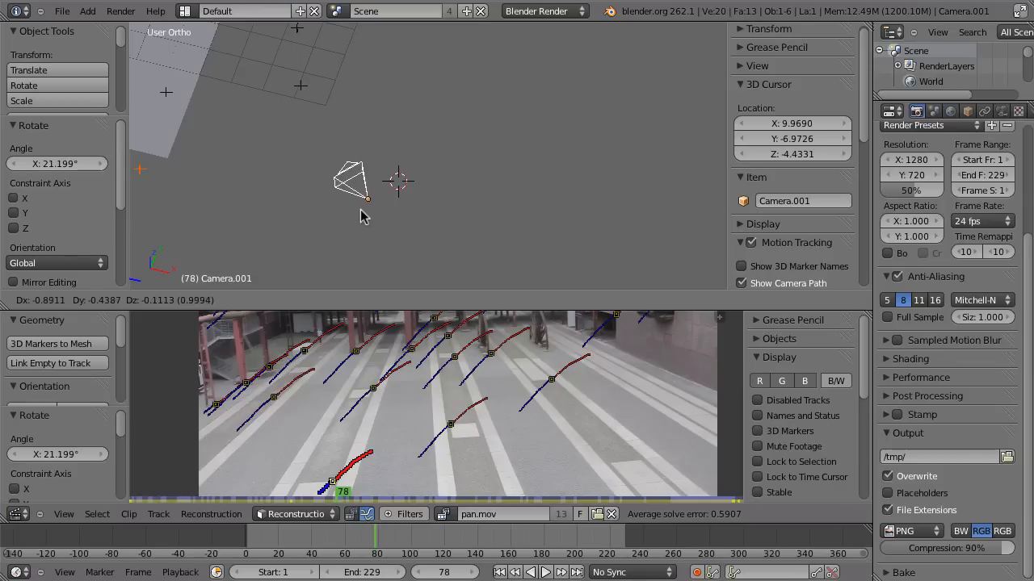
{"action": "left_click_drag", "start_coordinate": [359, 214], "coordinate": [436, 153]}
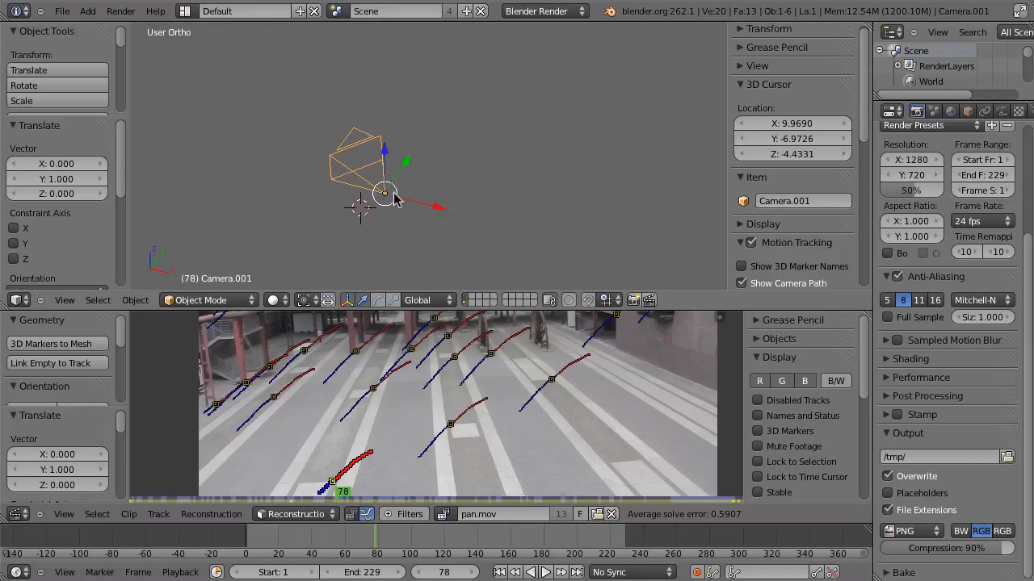
{"action": "left_click_drag", "start_coordinate": [396, 194], "coordinate": [371, 210]}
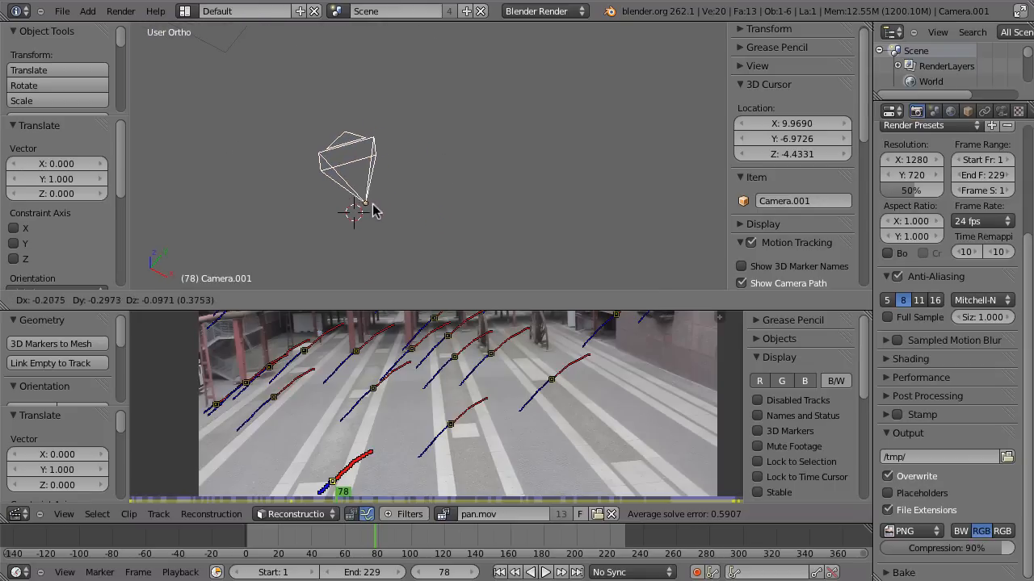
{"action": "left_click_drag", "start_coordinate": [376, 210], "coordinate": [357, 221]}
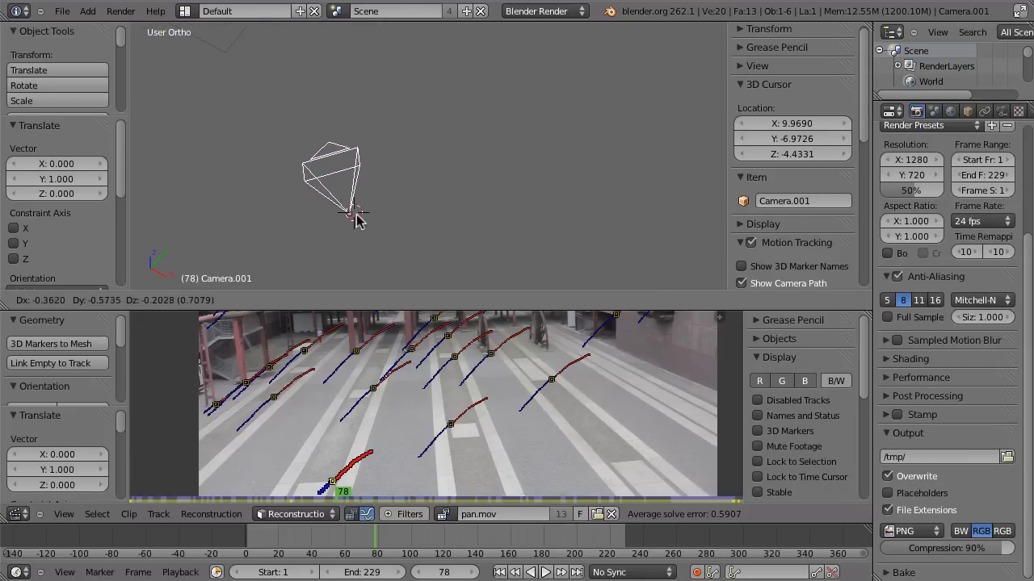